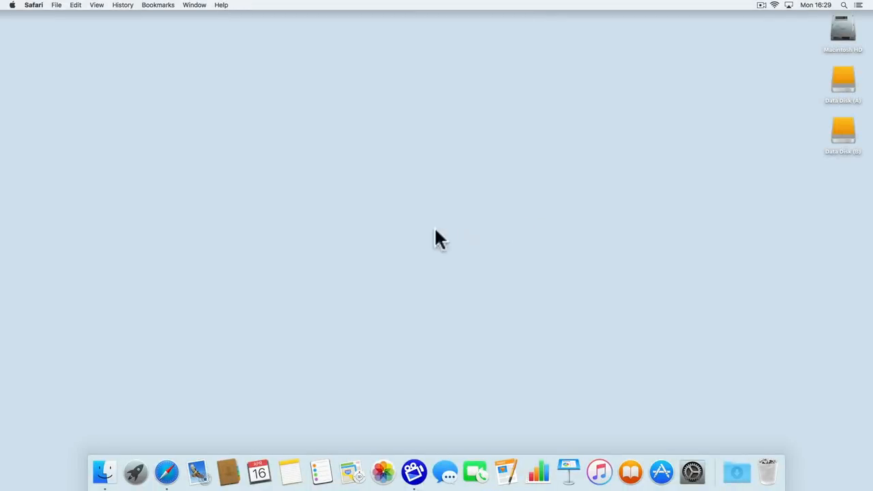
Step: Browse to find.synology.com in Safari and connect to the SynologyRouter at 10.0.0.21
left_click(166, 471)
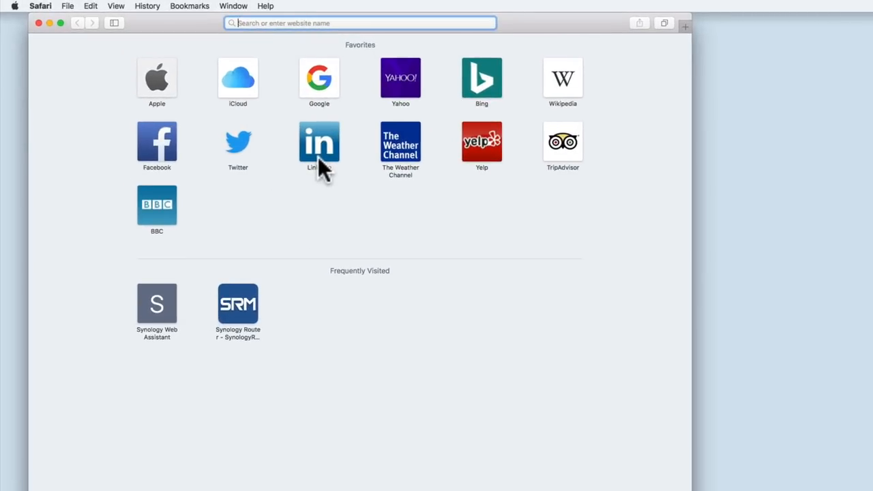
type("find.synology.com/")
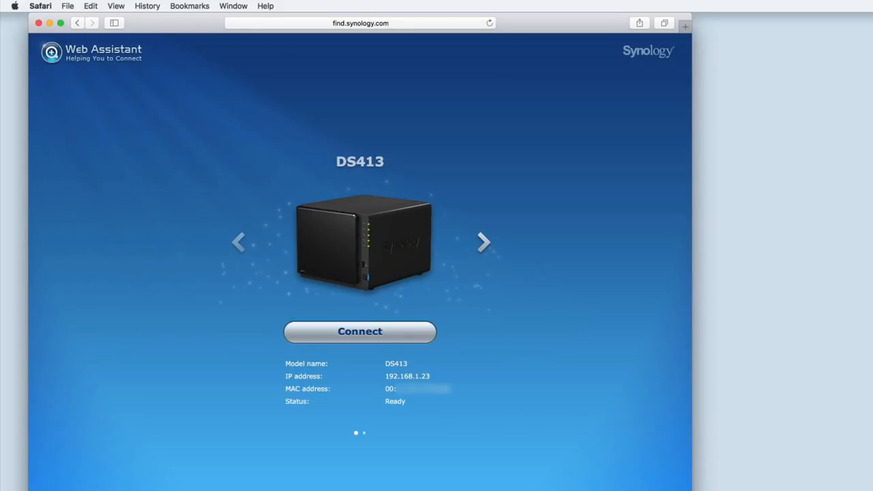
mouse_move(478, 245)
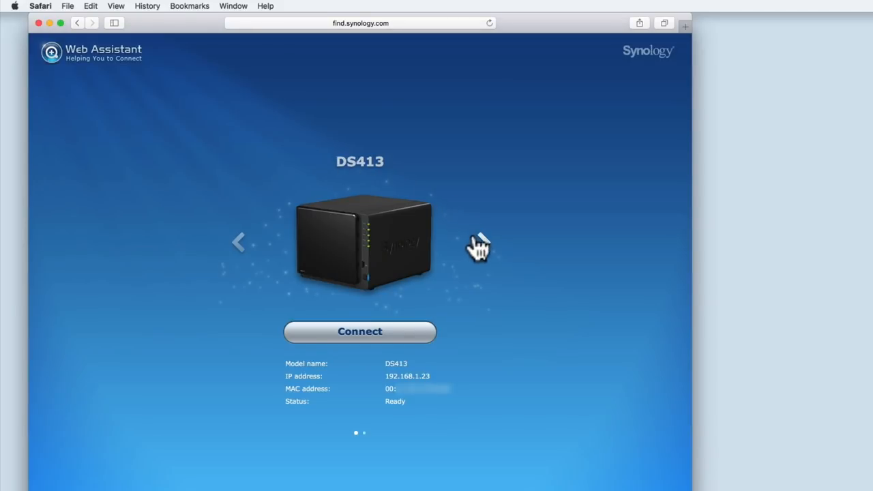
left_click(483, 241)
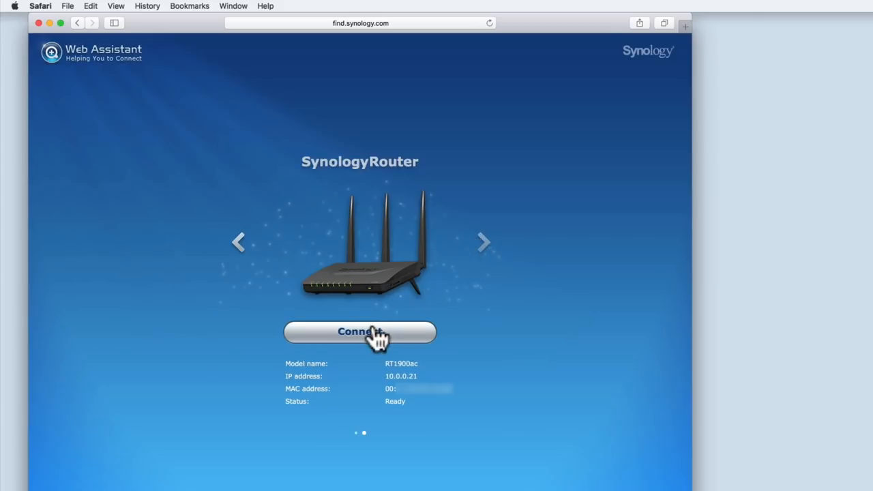
left_click(359, 332)
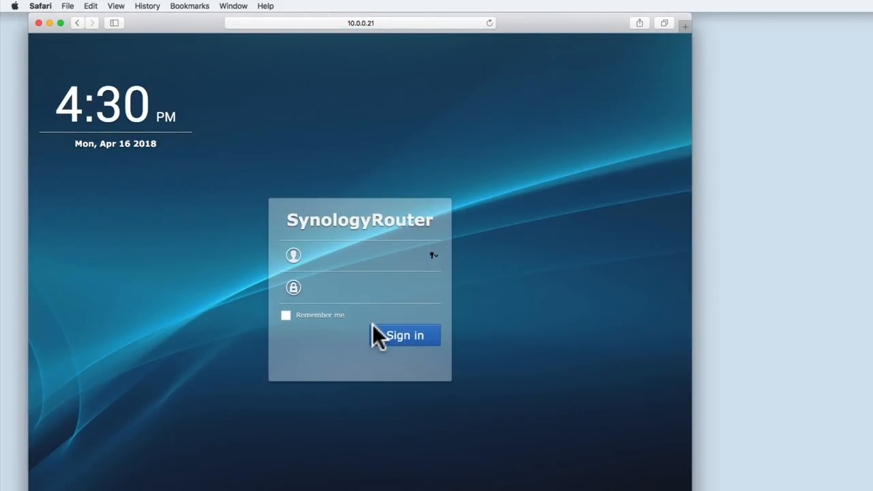
Step: Sign in to Synology Router Manager with username admin and its password
type("admin")
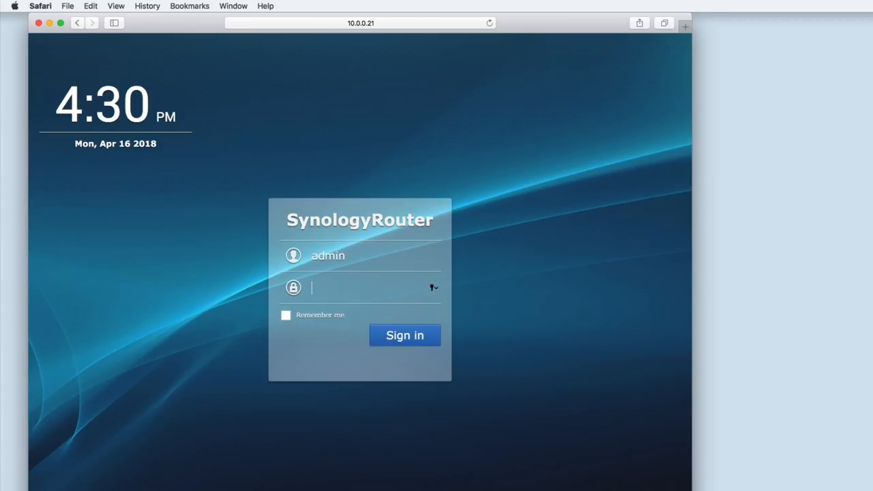
type("password")
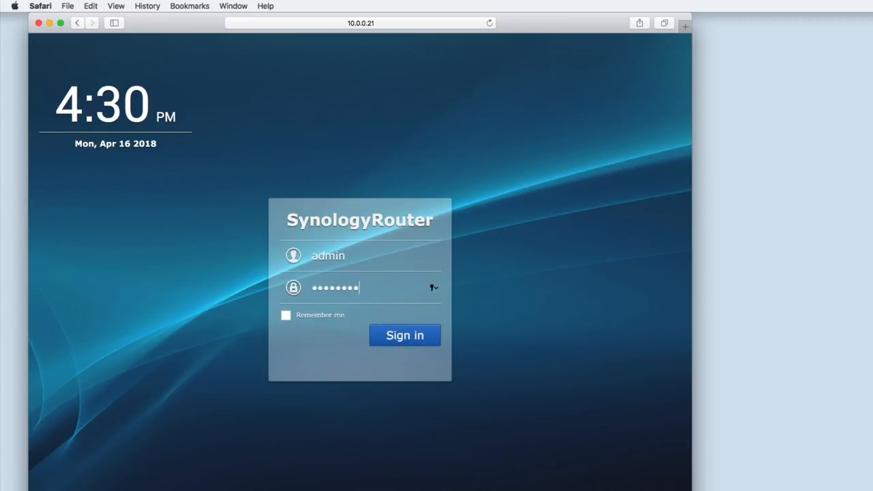
left_click(404, 335)
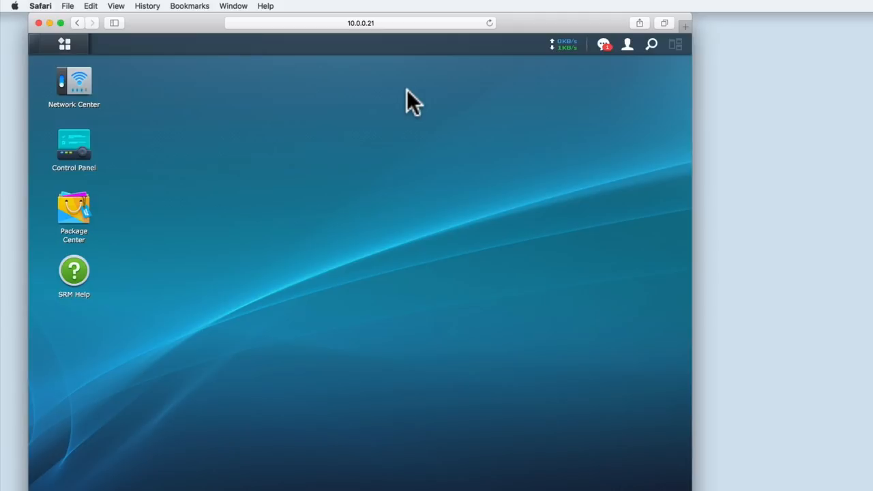
mouse_move(115, 101)
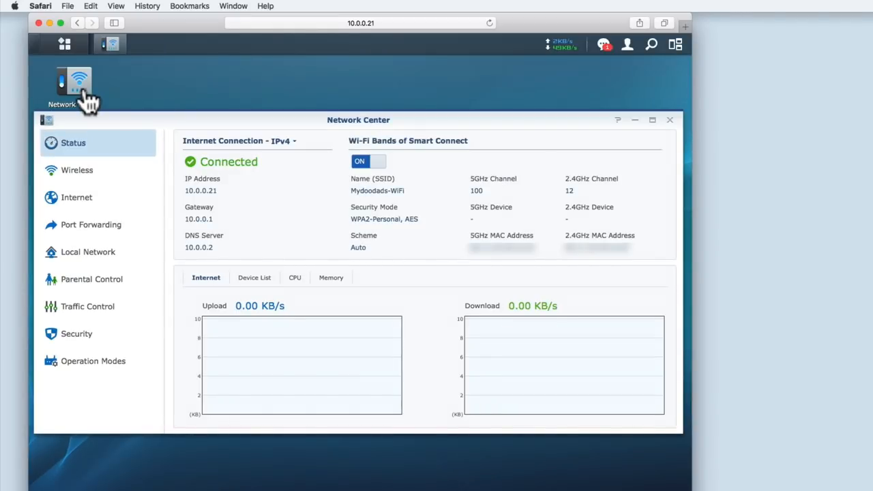
mouse_move(116, 262)
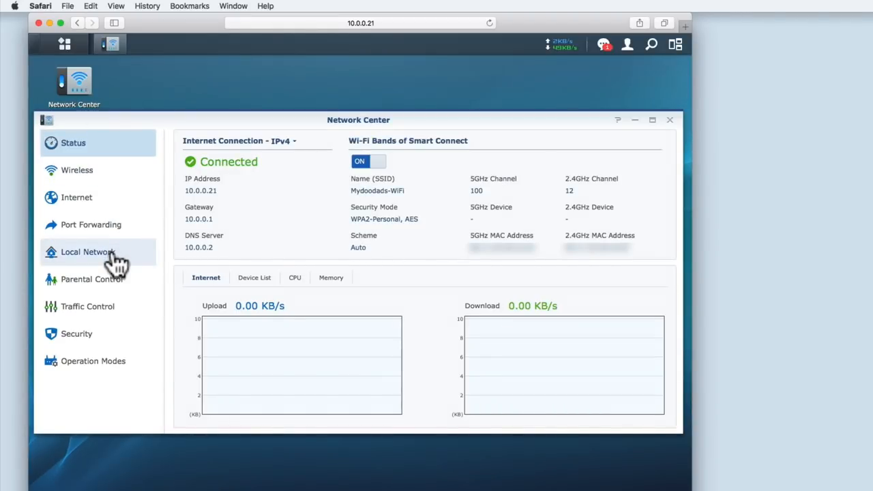
Step: Change the local network DHCP start IP to 192.168.1.20 and apply it
left_click(88, 252)
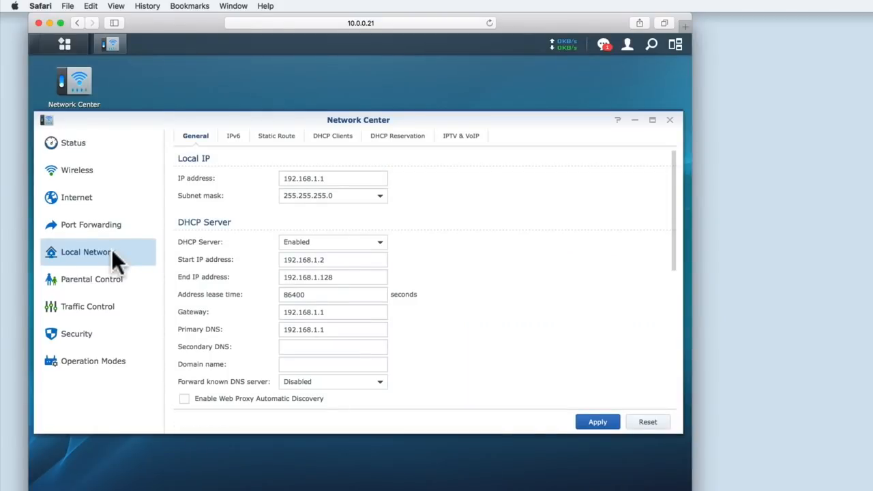
mouse_move(186, 238)
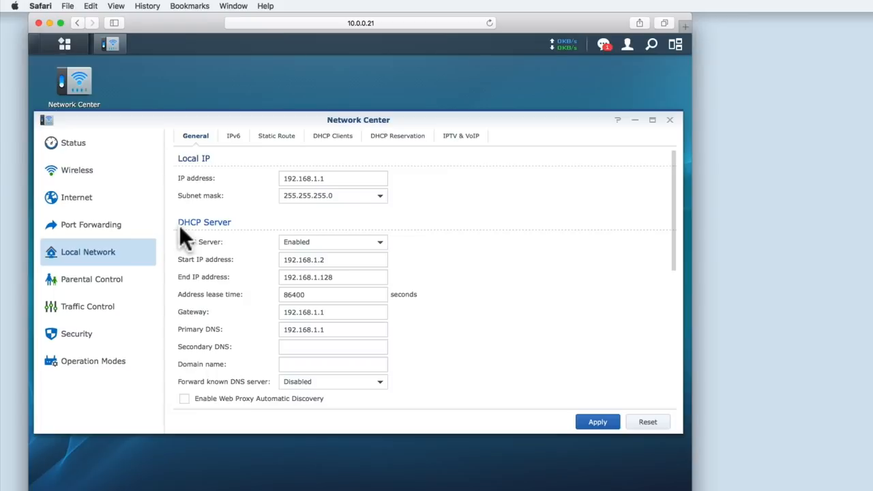
mouse_move(212, 239)
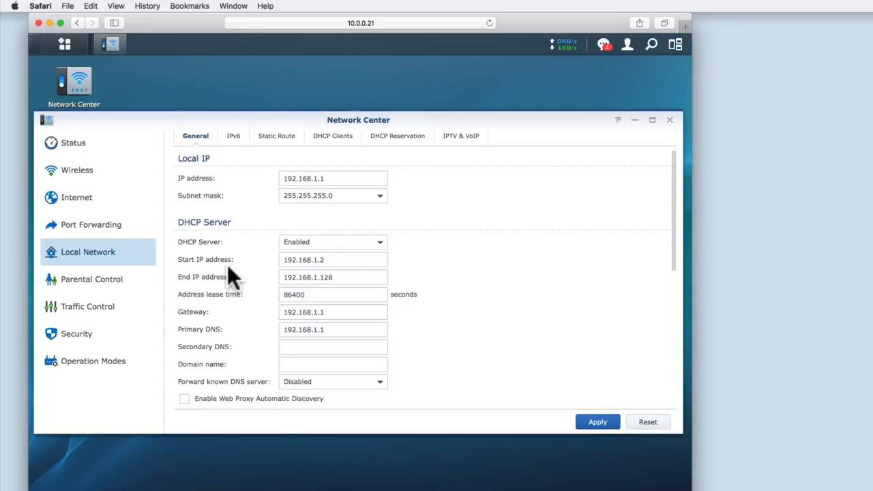
mouse_move(237, 278)
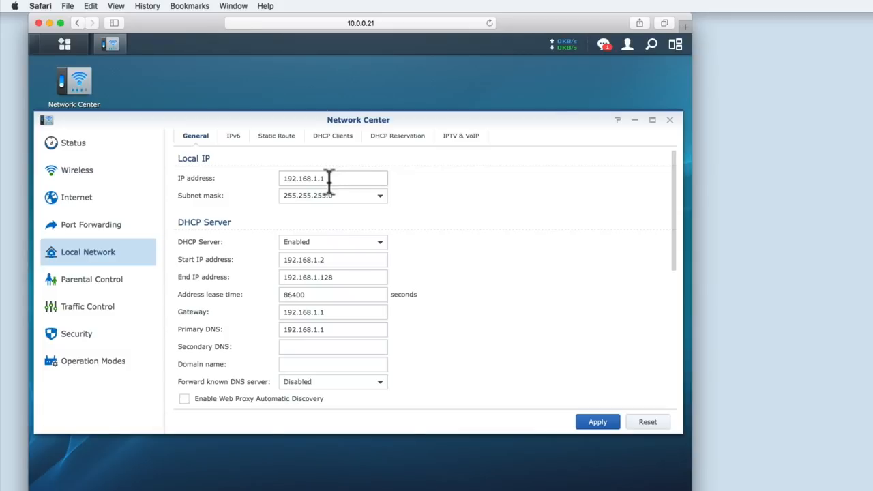
mouse_move(331, 260)
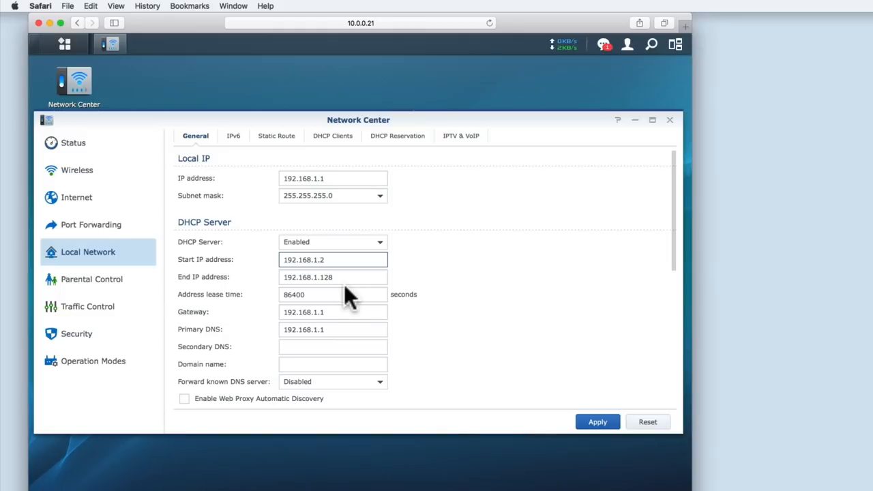
left_click(333, 259)
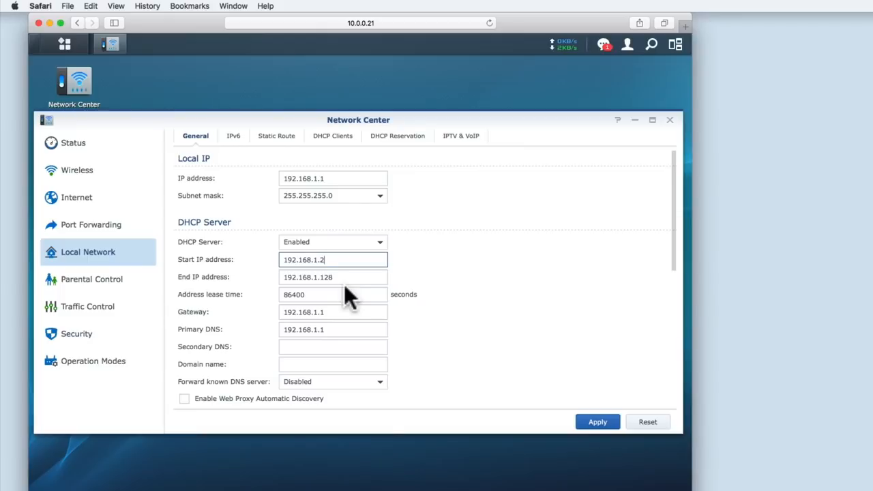
type("0")
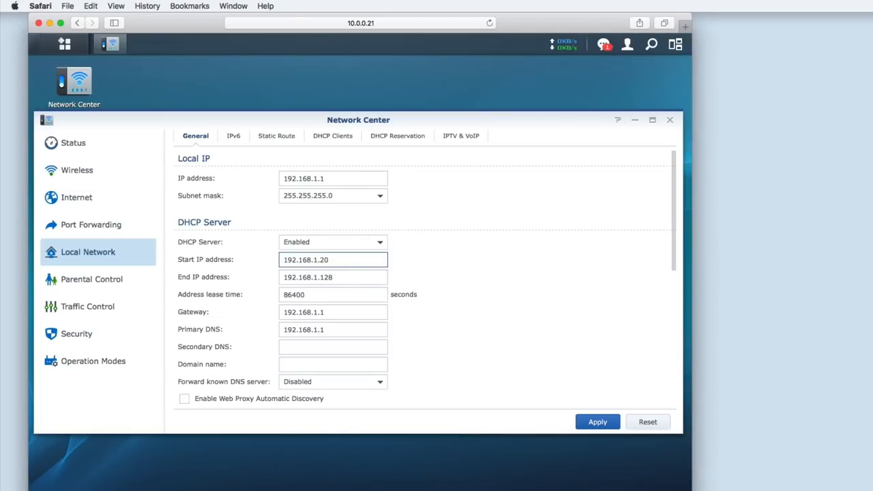
mouse_move(375, 294)
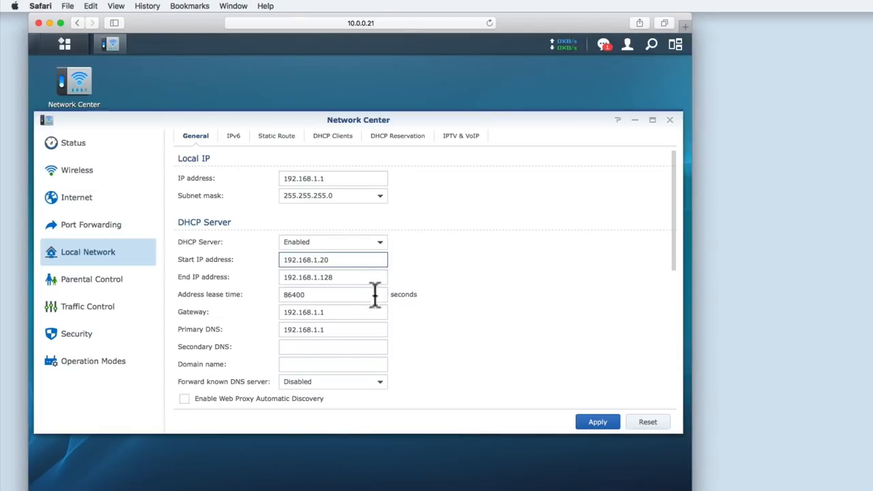
left_click(596, 422)
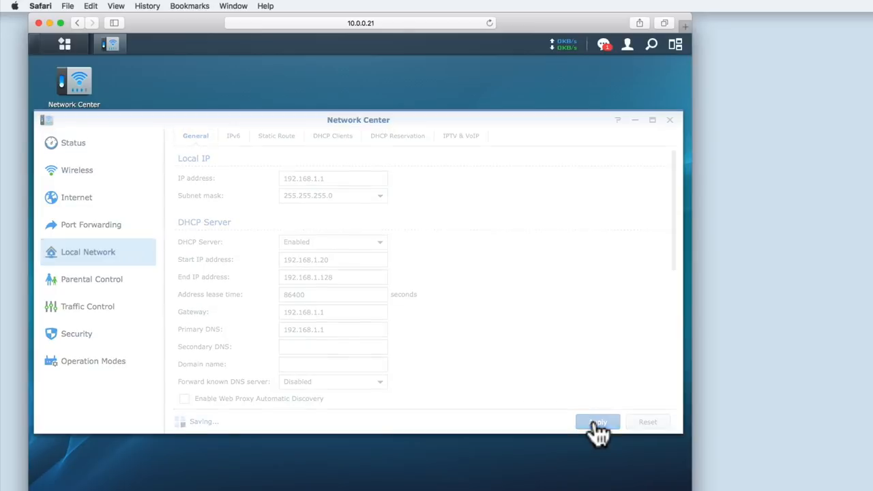
left_click(597, 422)
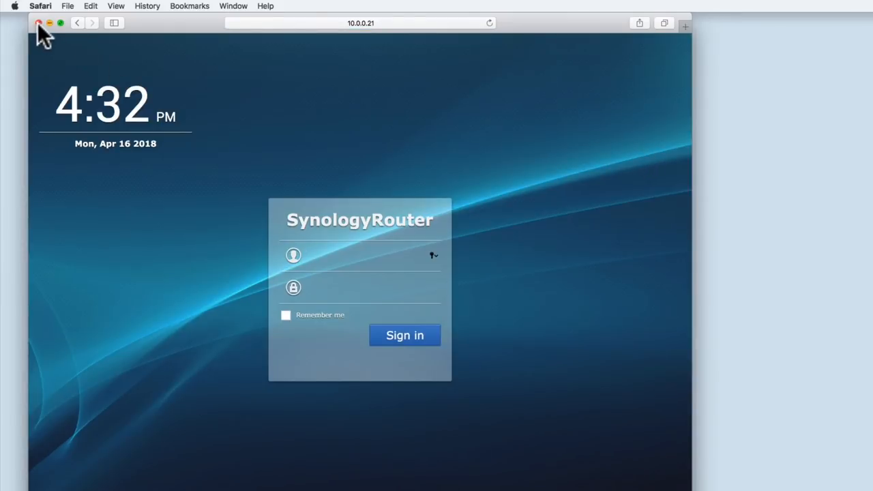
Step: Reopen find.synology.com, then connect and sign in to the DS413 at 192.168.1.23
left_click(39, 23)
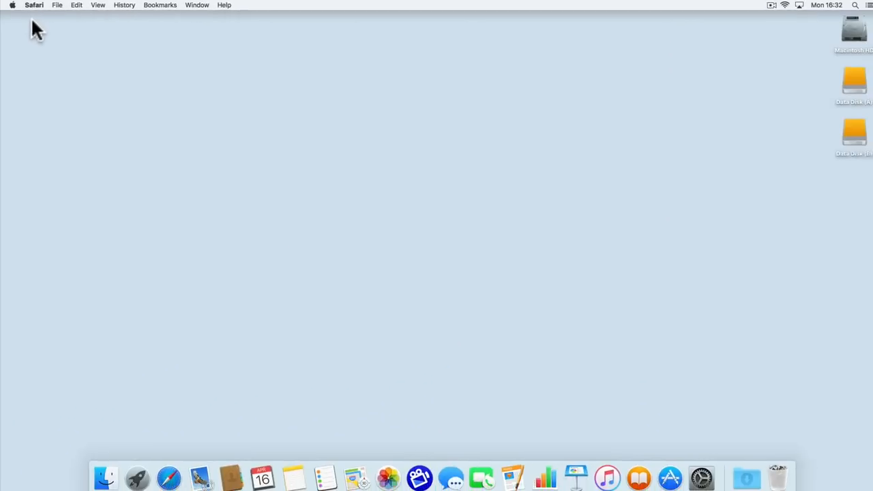
mouse_move(154, 337)
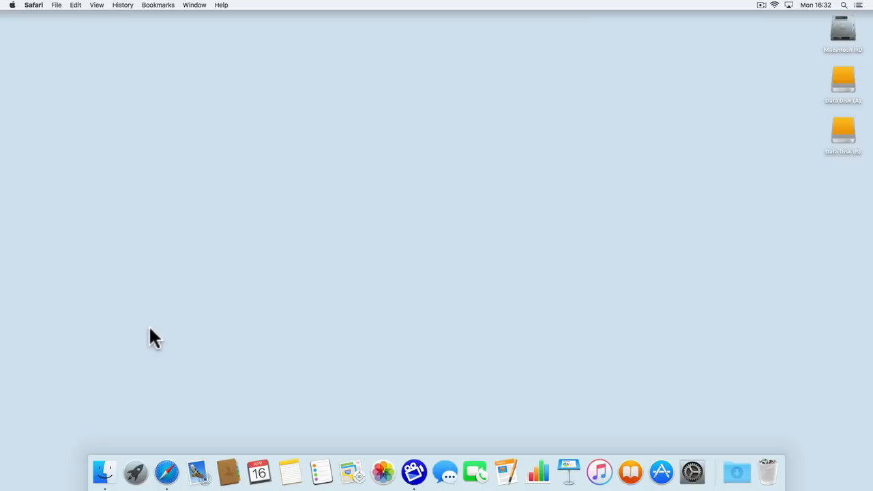
mouse_move(167, 472)
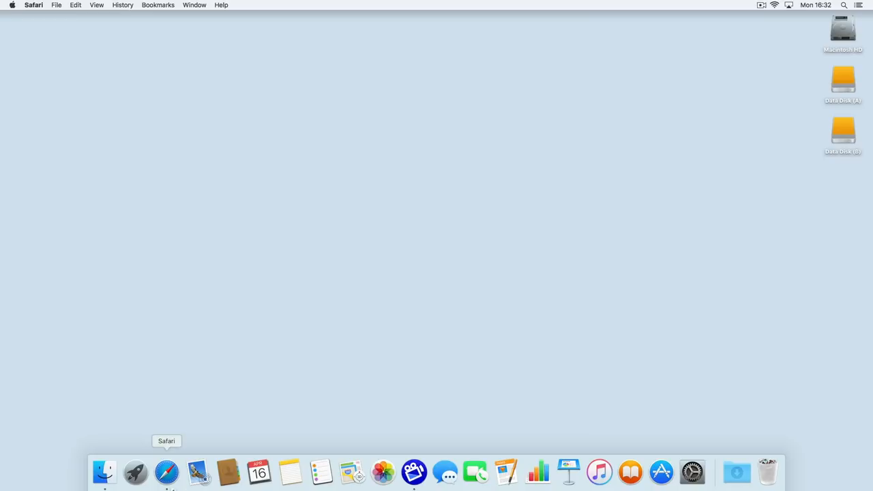
left_click(166, 471)
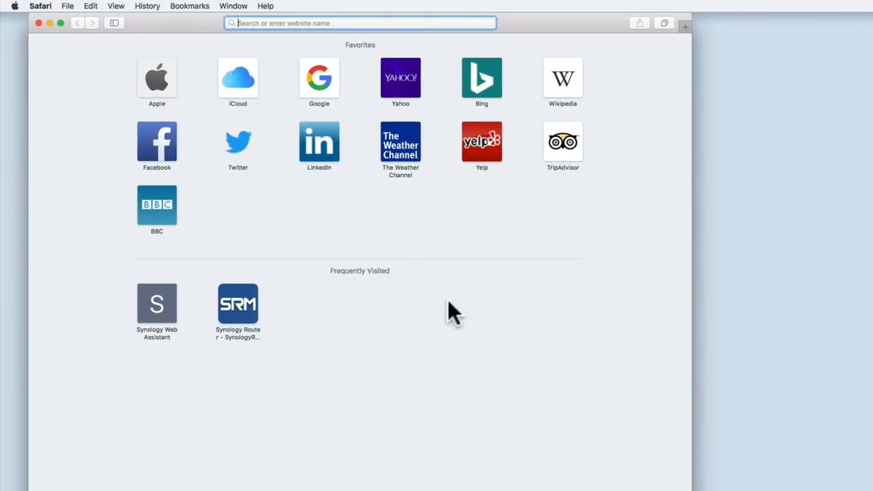
type("f")
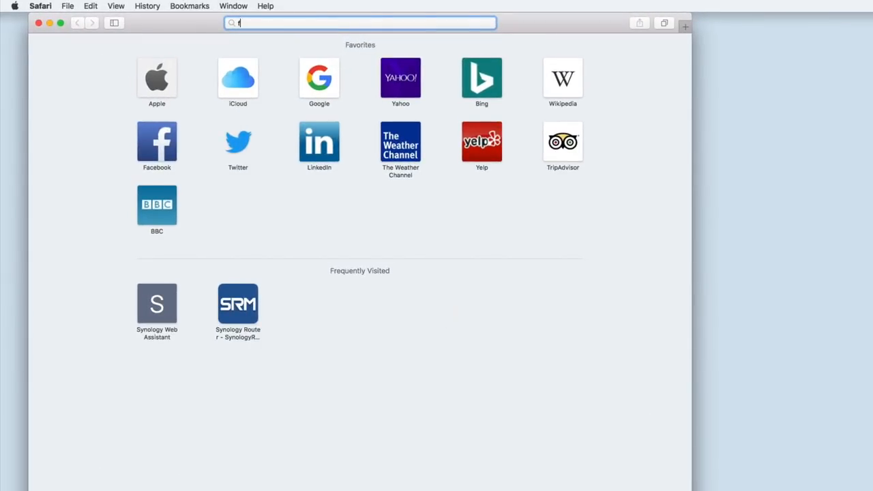
type("find.synology.com")
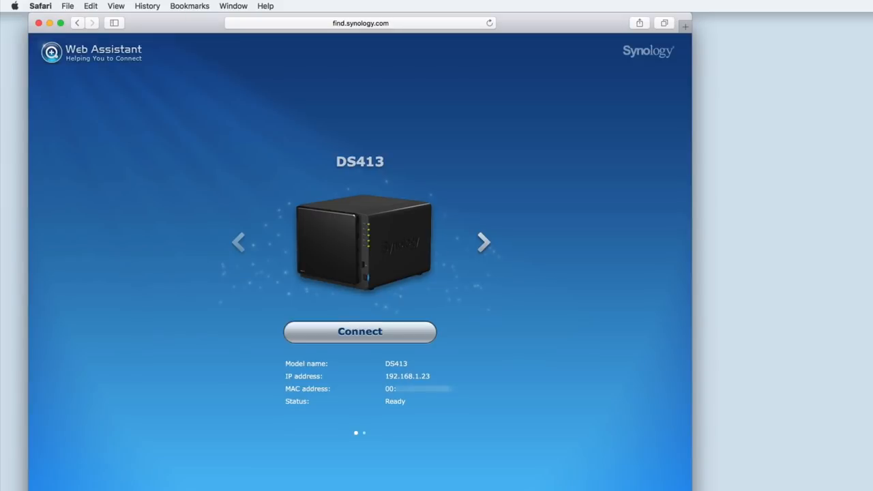
mouse_move(443, 334)
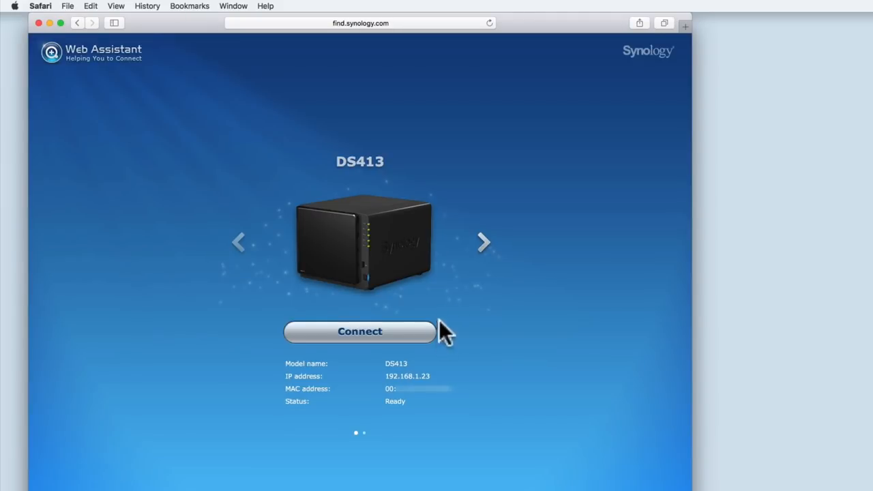
mouse_move(431, 390)
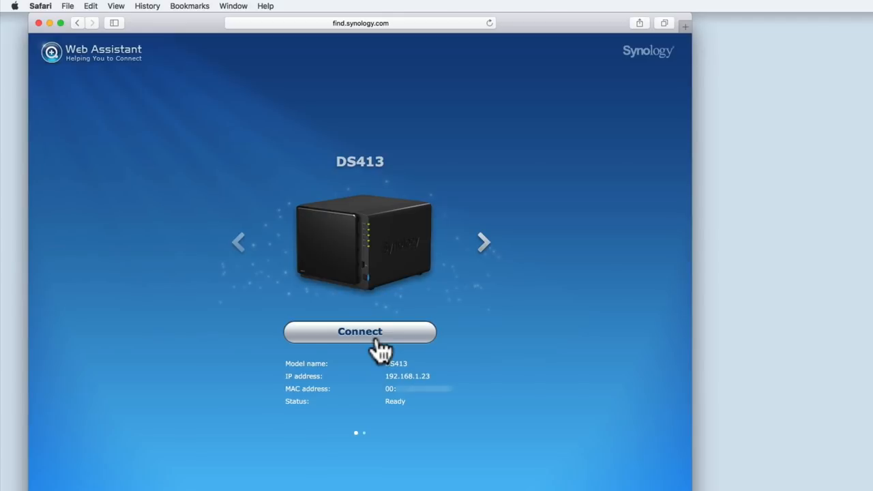
left_click(359, 331)
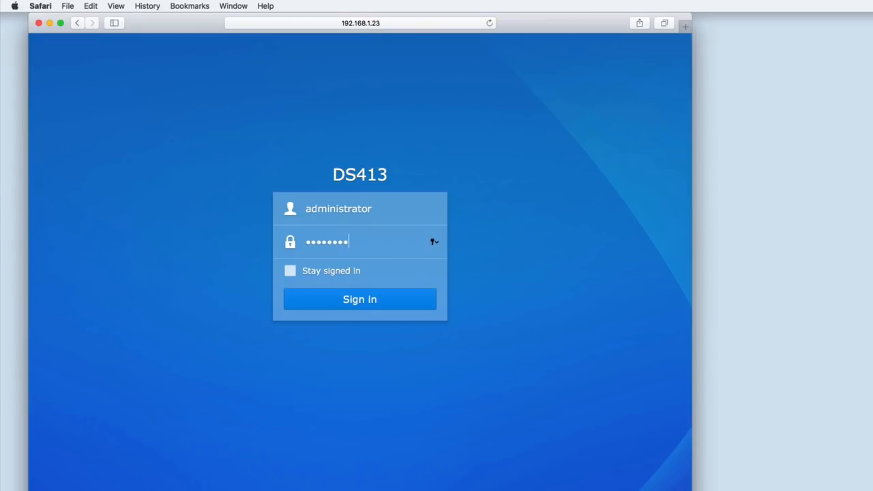
left_click(360, 298)
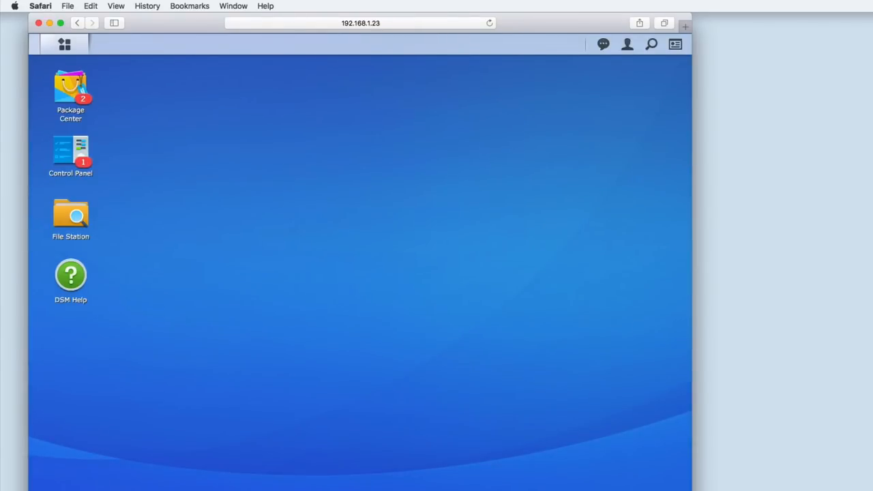
mouse_move(381, 345)
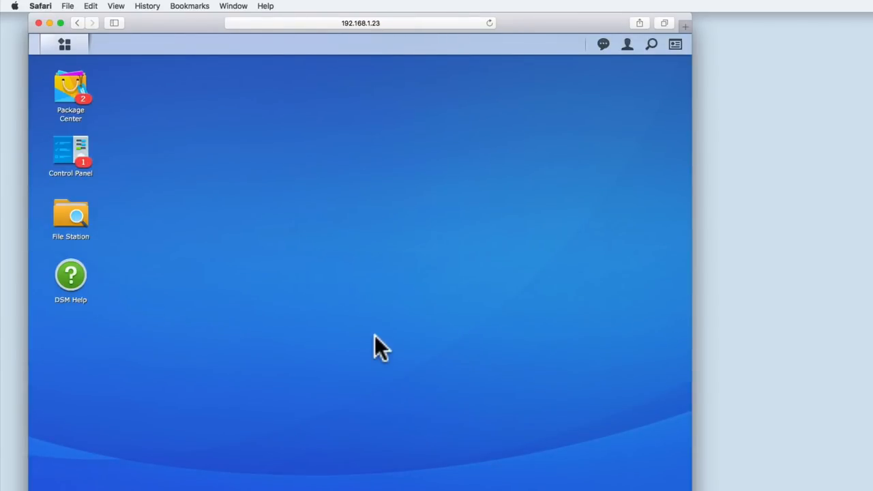
mouse_move(70, 157)
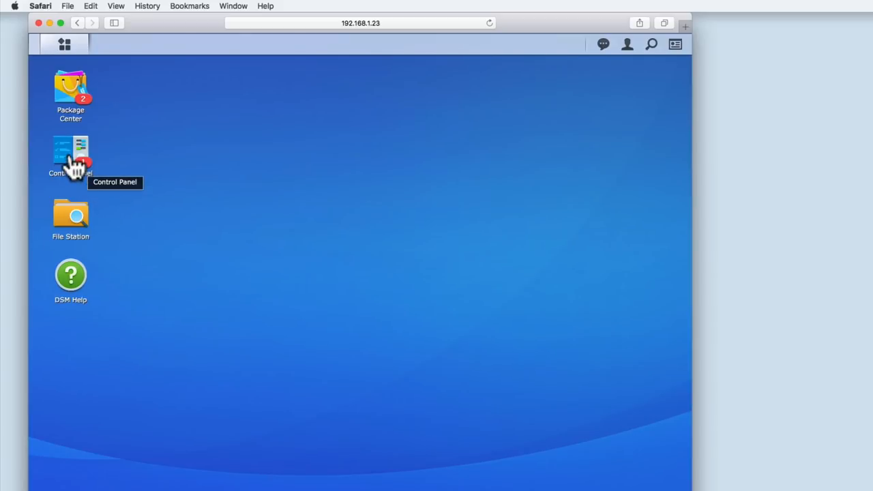
Step: Open Control Panel > Network to view DS413's server name and gateway 192.168.1.1
double_click(70, 150)
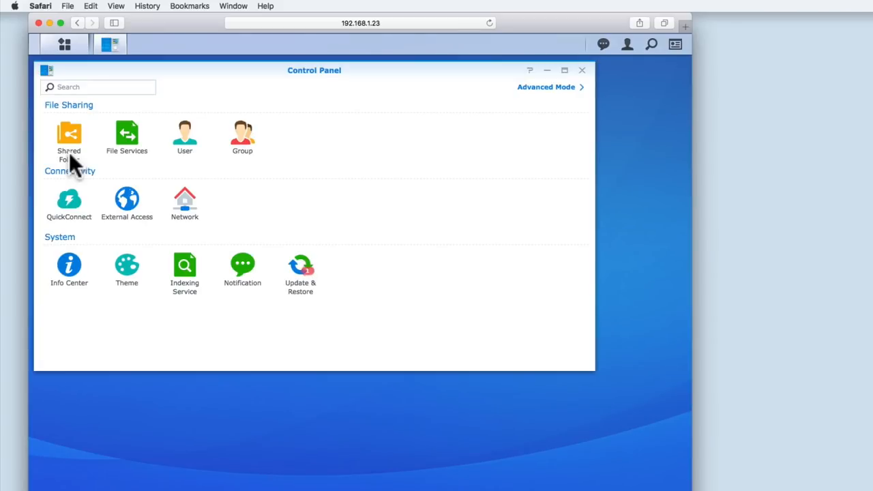
mouse_move(184, 203)
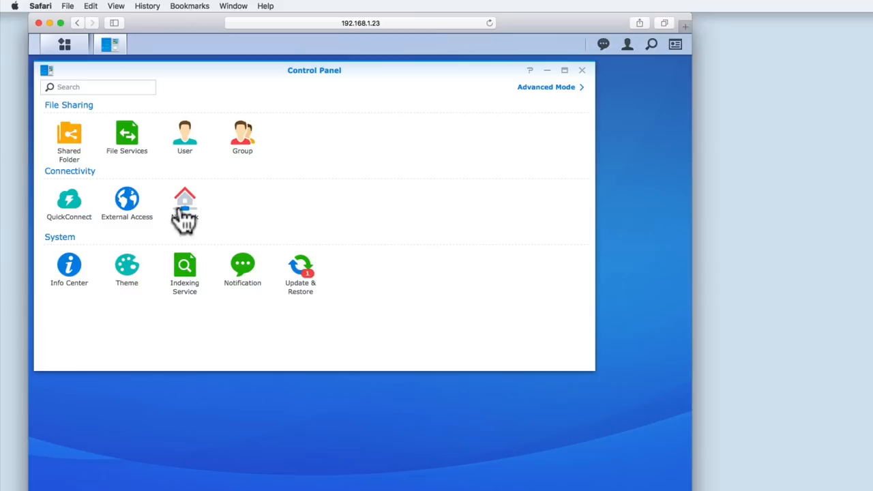
mouse_move(188, 215)
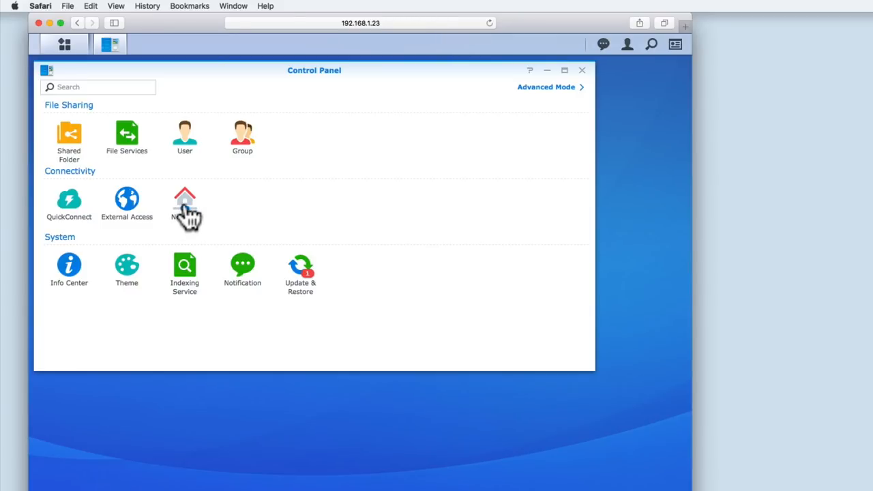
left_click(184, 203)
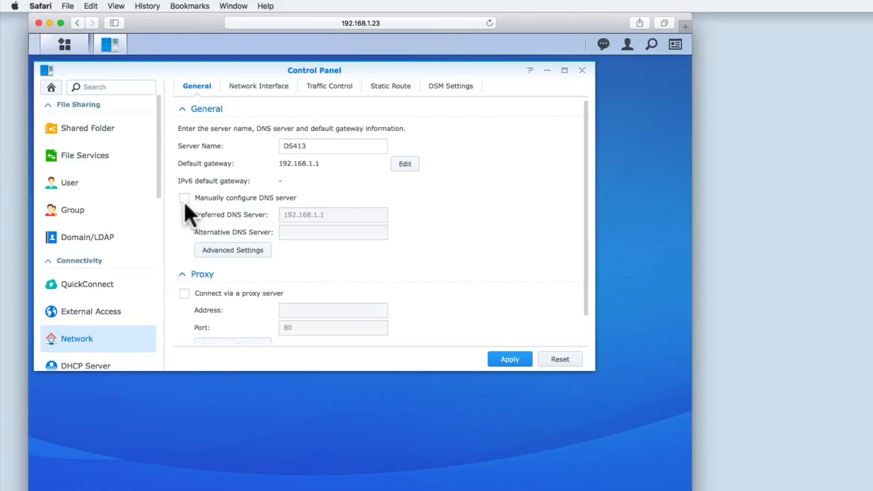
mouse_move(204, 99)
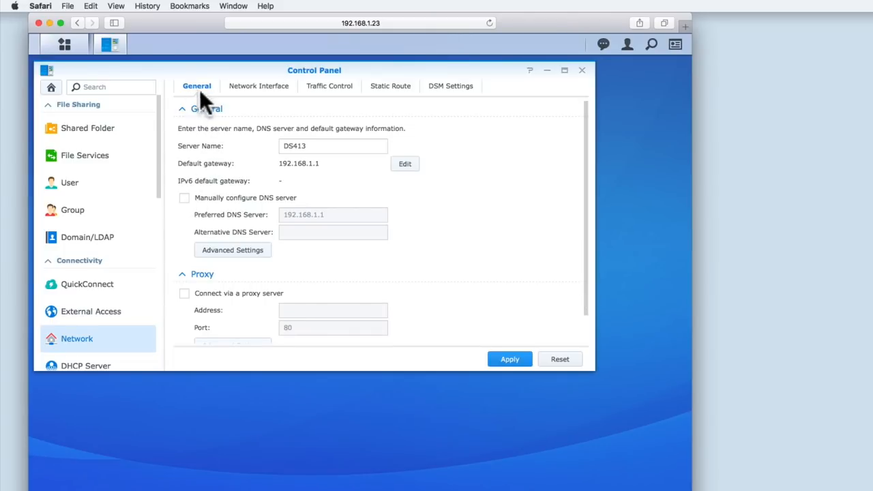
mouse_move(192, 162)
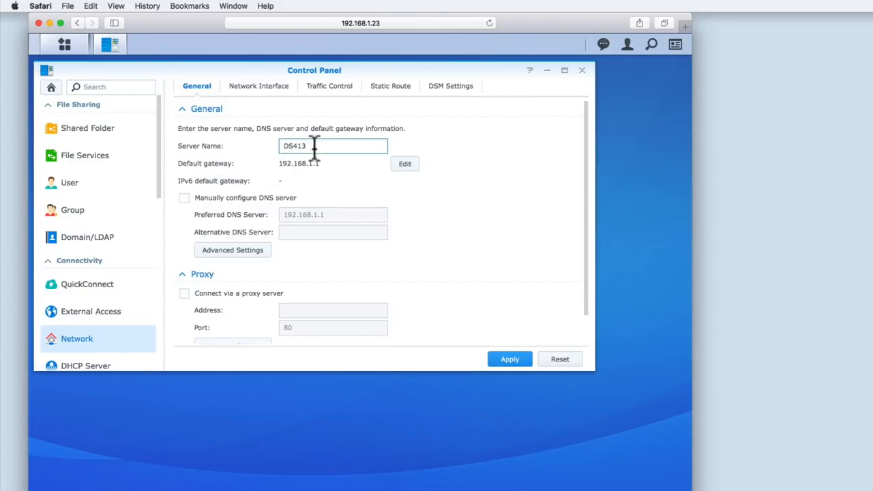
mouse_move(286, 178)
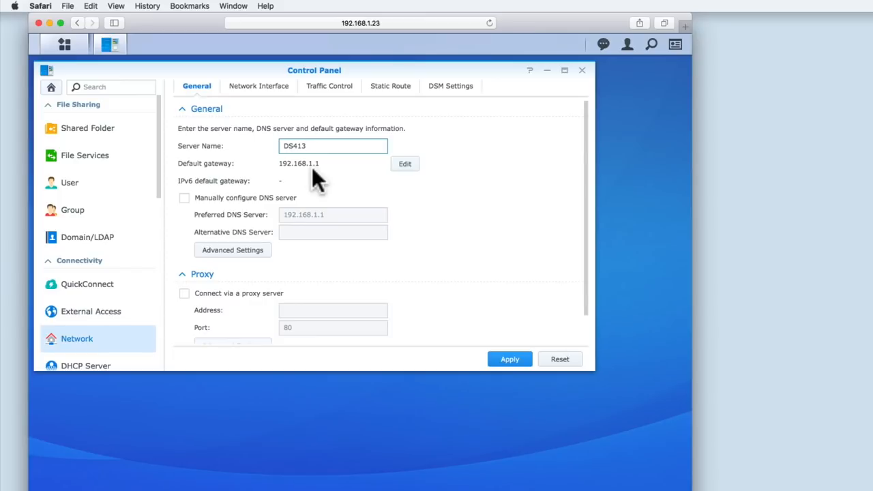
left_click(333, 146)
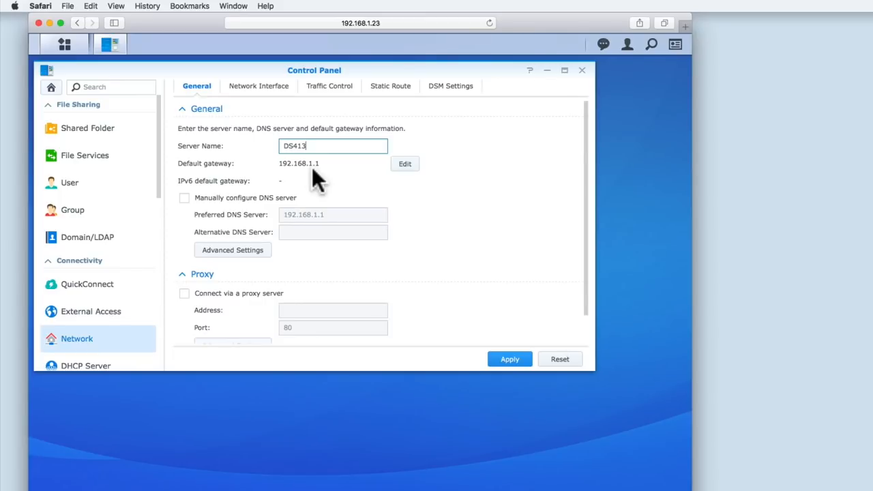
mouse_move(321, 198)
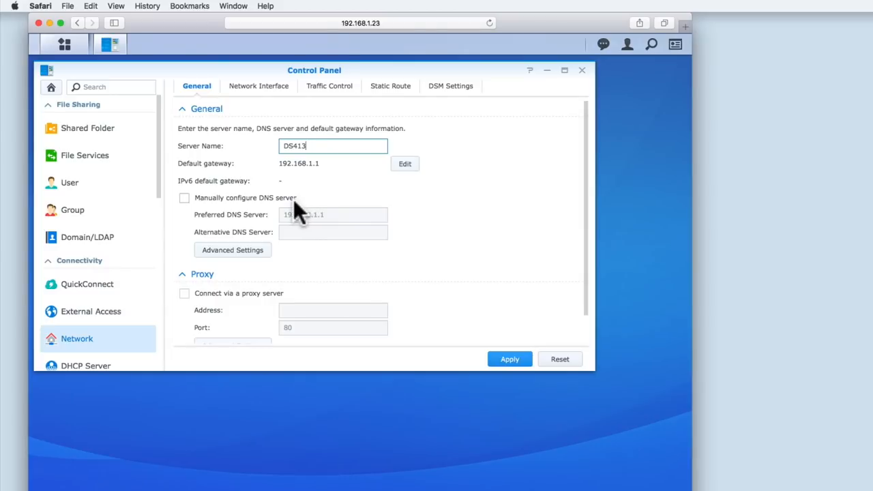
mouse_move(300, 212)
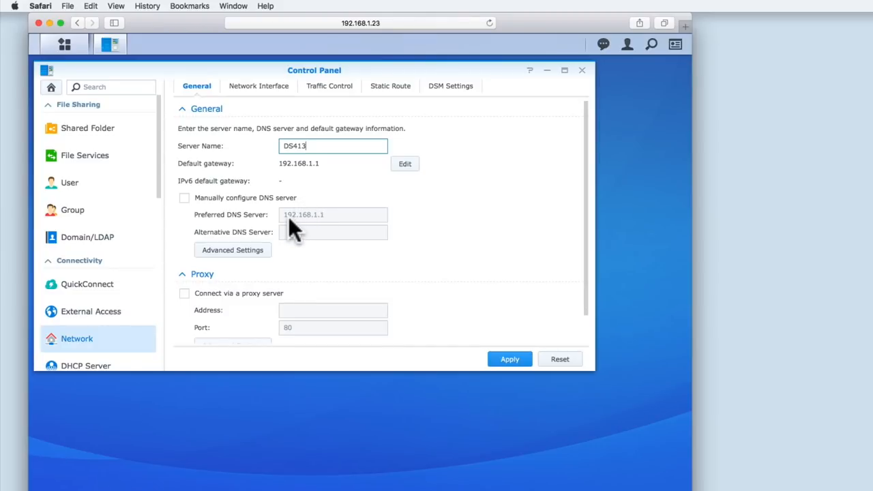
mouse_move(327, 218)
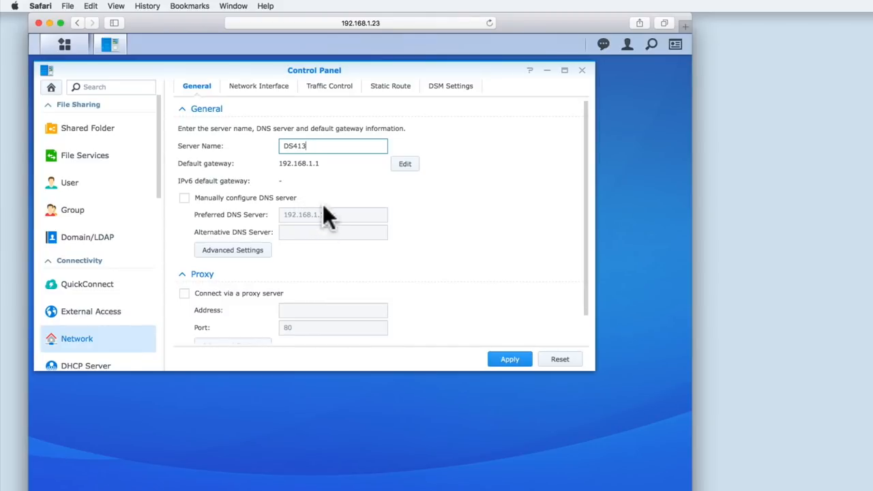
mouse_move(320, 177)
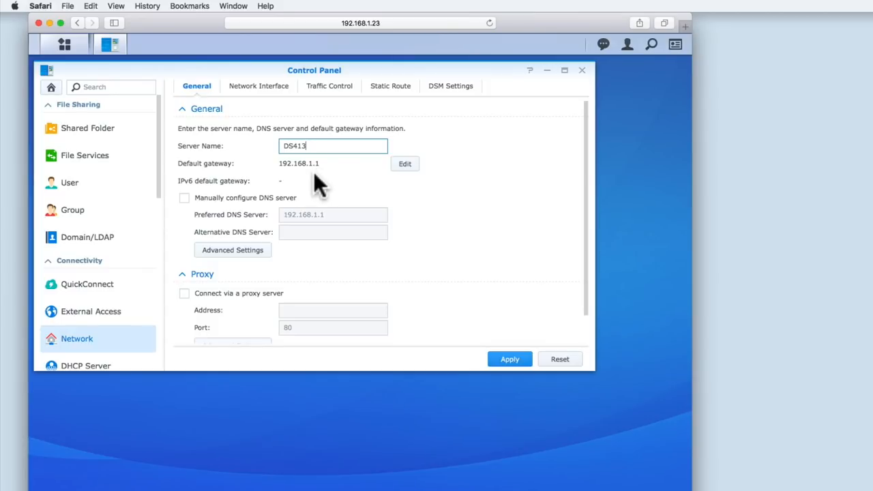
mouse_move(312, 197)
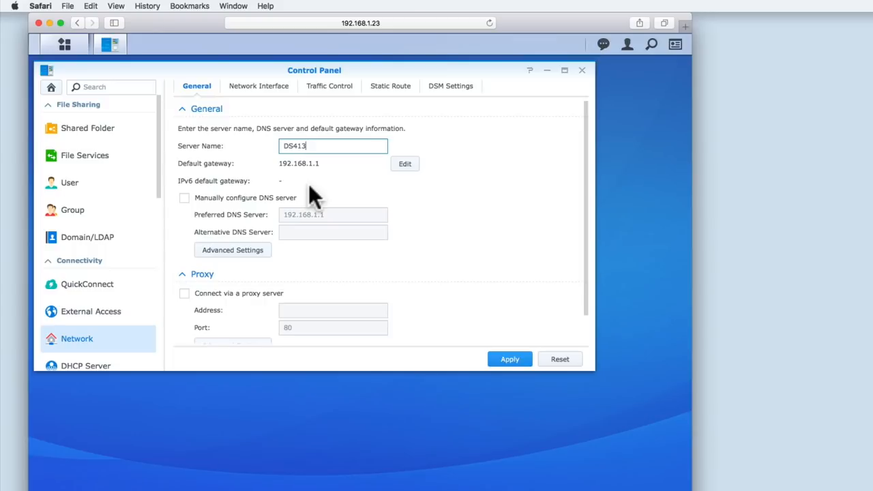
mouse_move(308, 276)
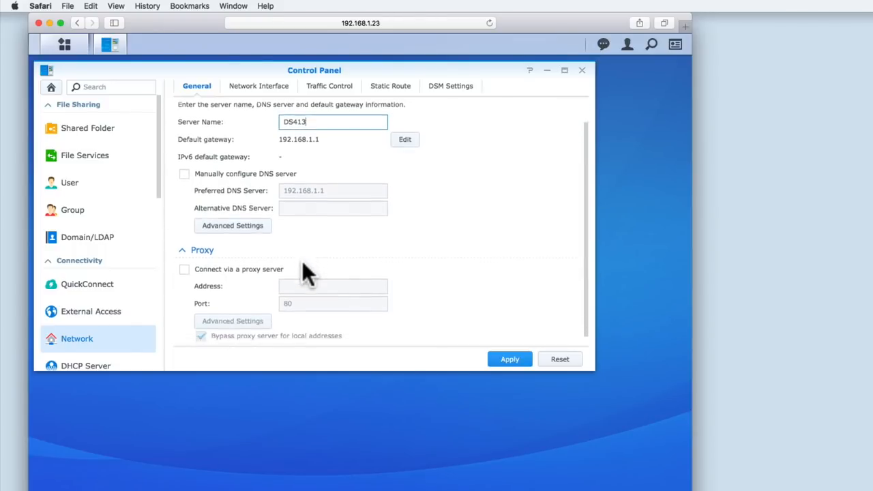
scroll("up", 3)
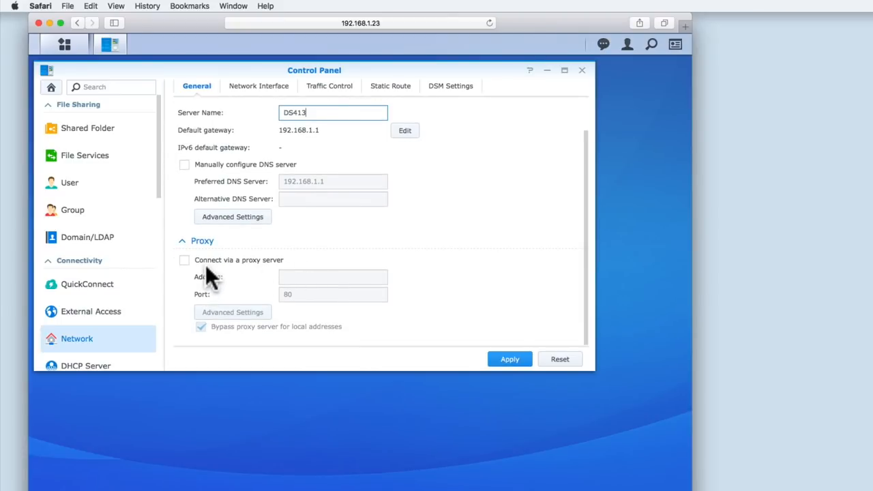
mouse_move(271, 274)
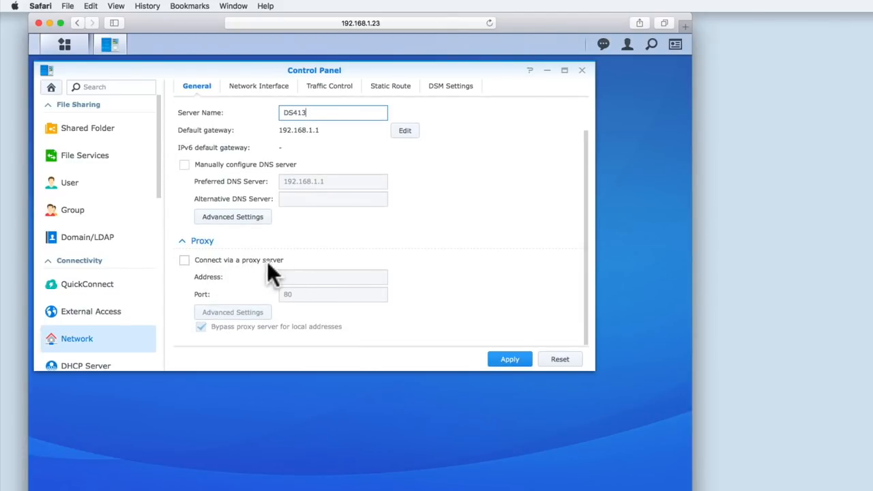
mouse_move(313, 263)
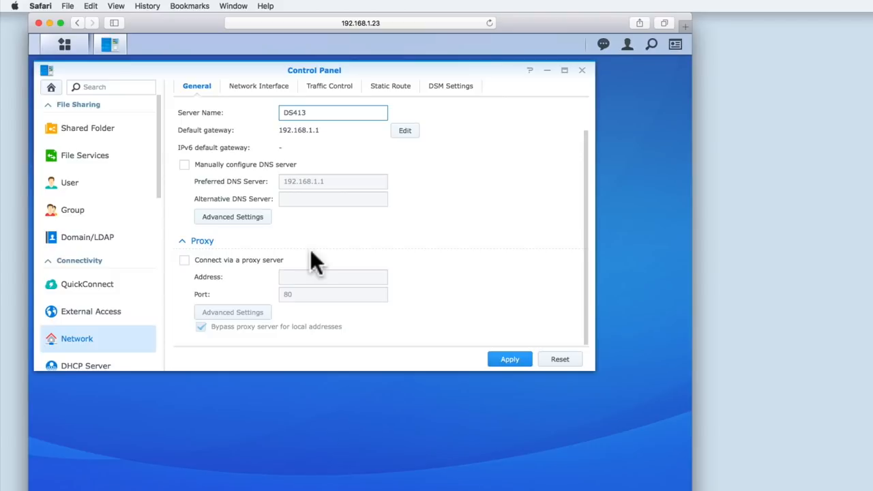
scroll("up", 3)
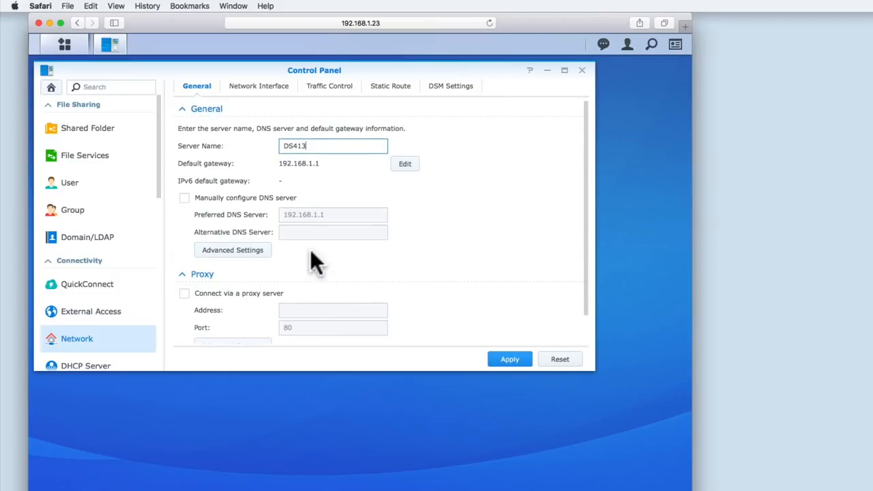
mouse_move(258, 90)
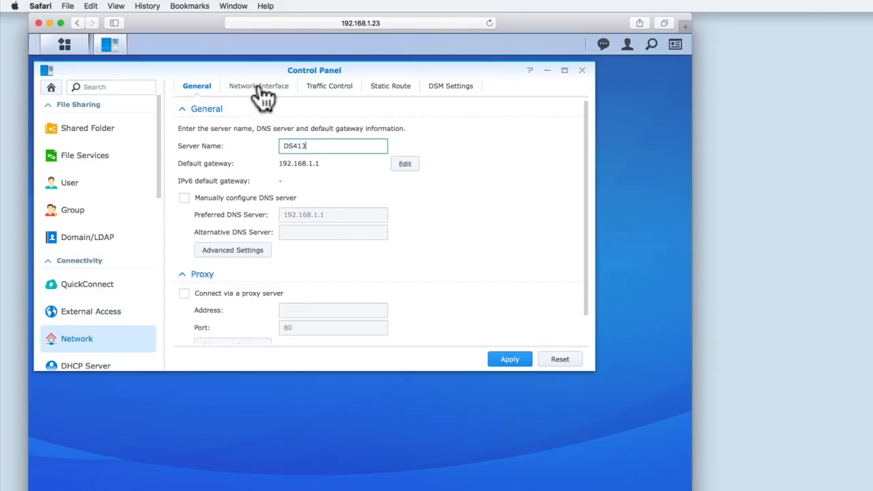
Step: Expand the LAN interface to see DHCP, IP 192.168.1.23 and subnet 255.255.255.0
left_click(259, 85)
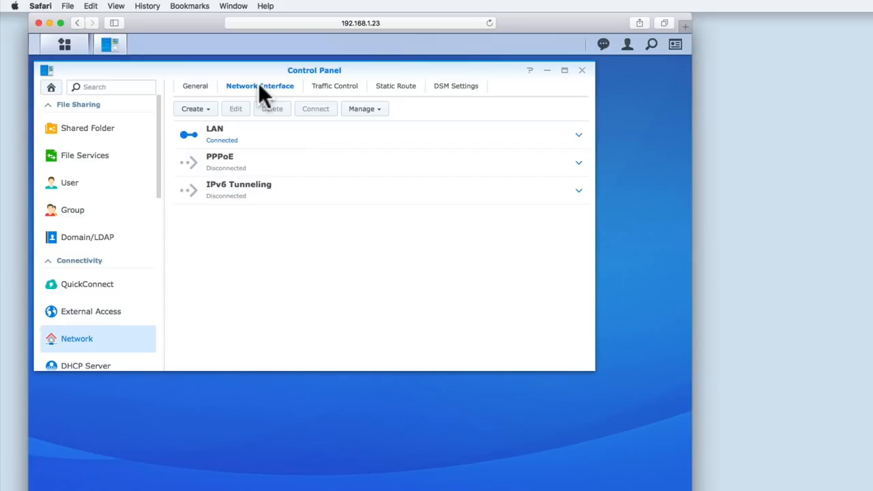
mouse_move(272, 109)
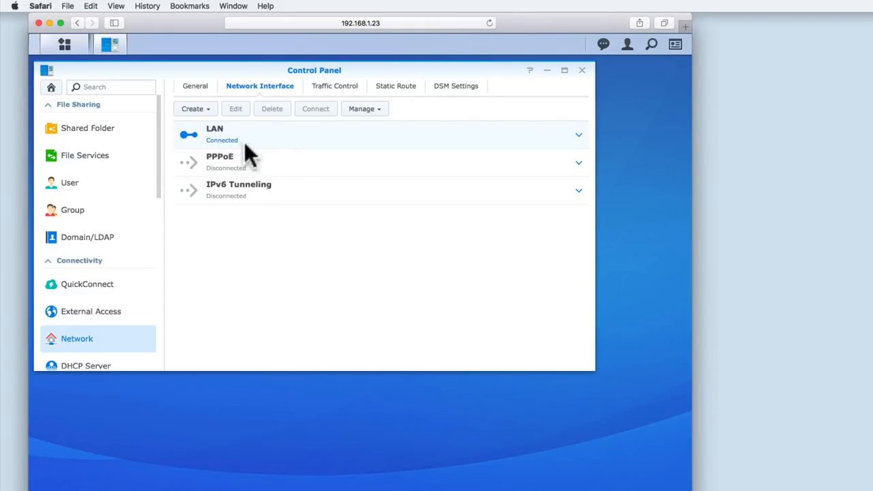
mouse_move(581, 135)
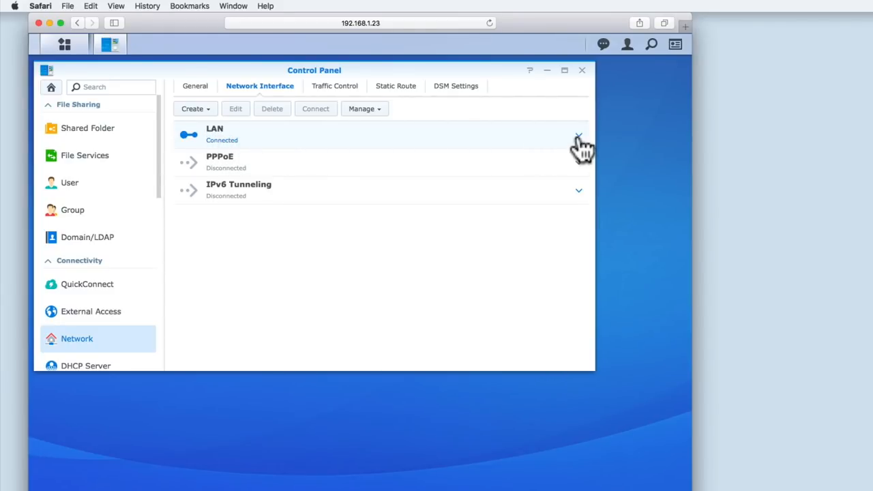
left_click(578, 134)
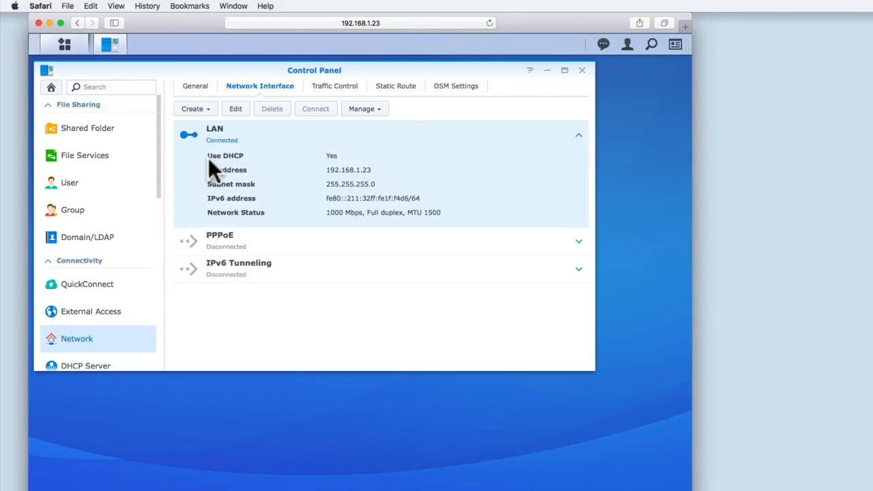
mouse_move(239, 172)
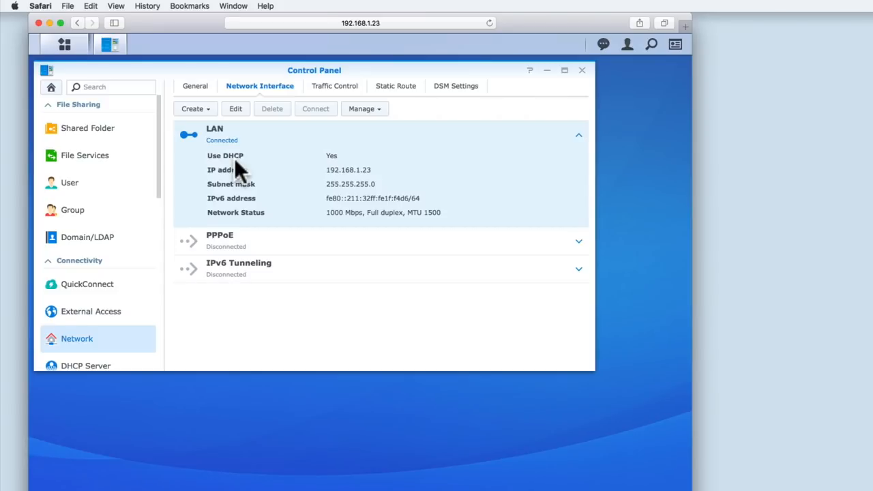
mouse_move(337, 170)
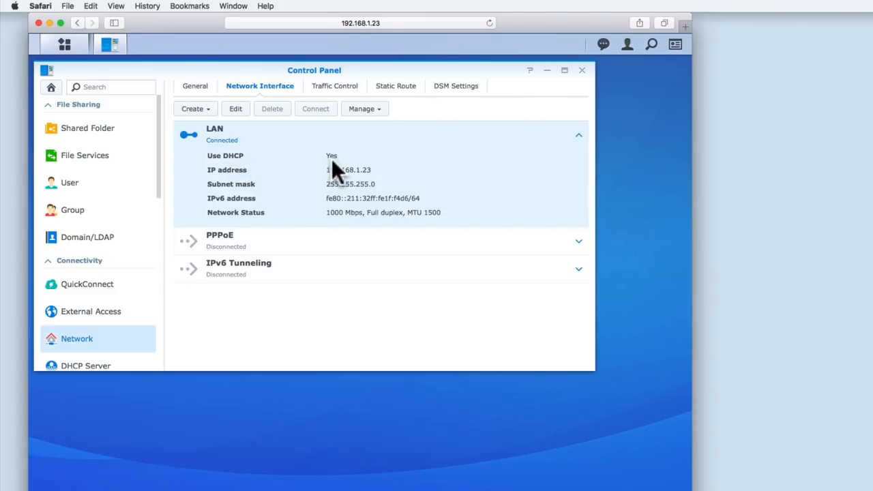
mouse_move(338, 187)
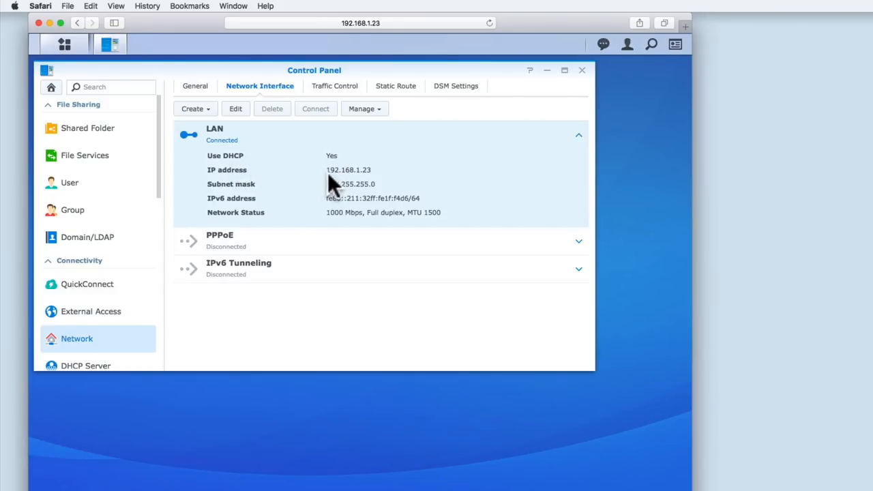
mouse_move(372, 184)
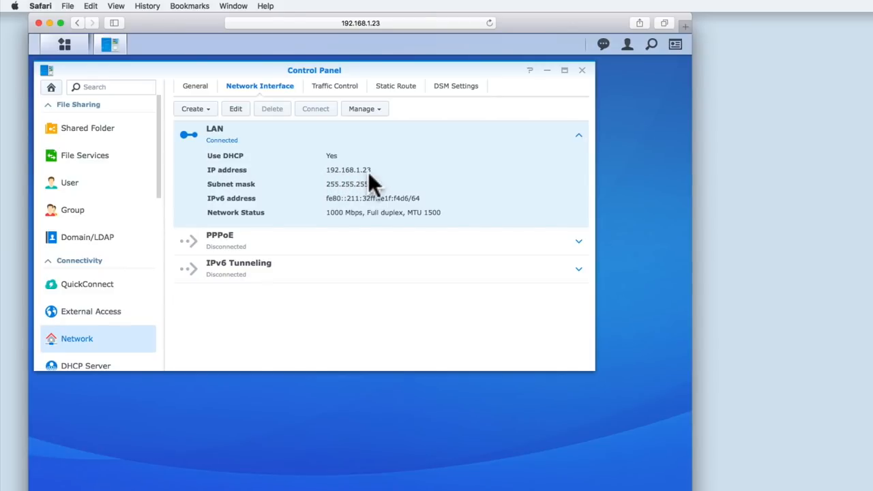
mouse_move(372, 198)
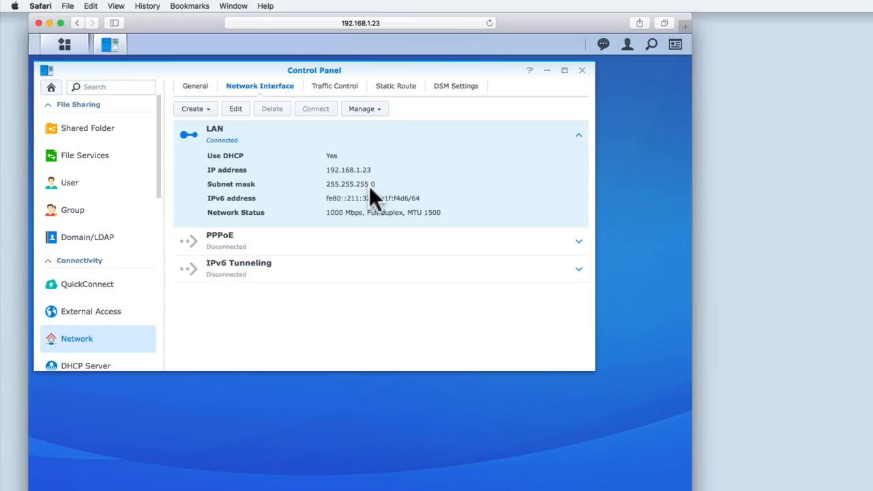
mouse_move(382, 211)
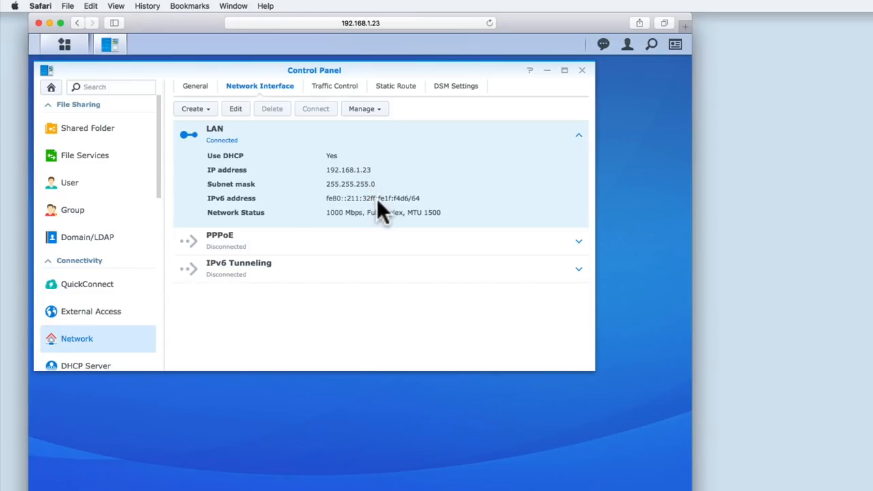
mouse_move(334, 228)
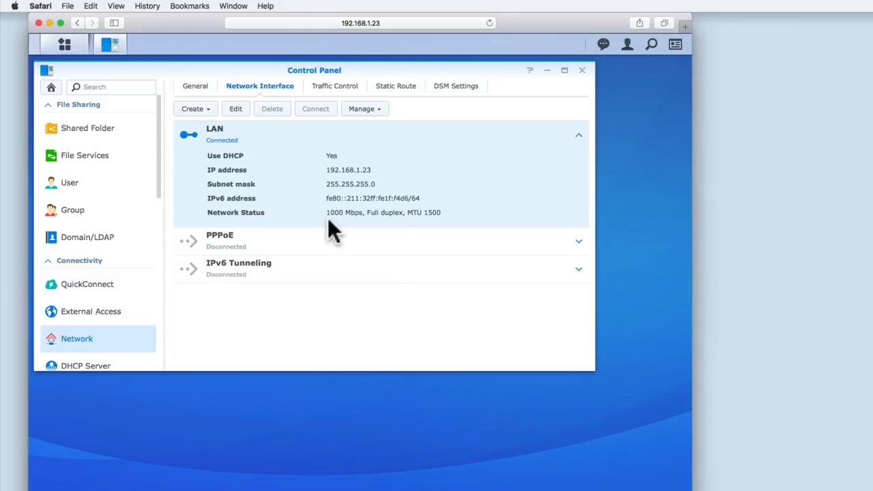
mouse_move(340, 228)
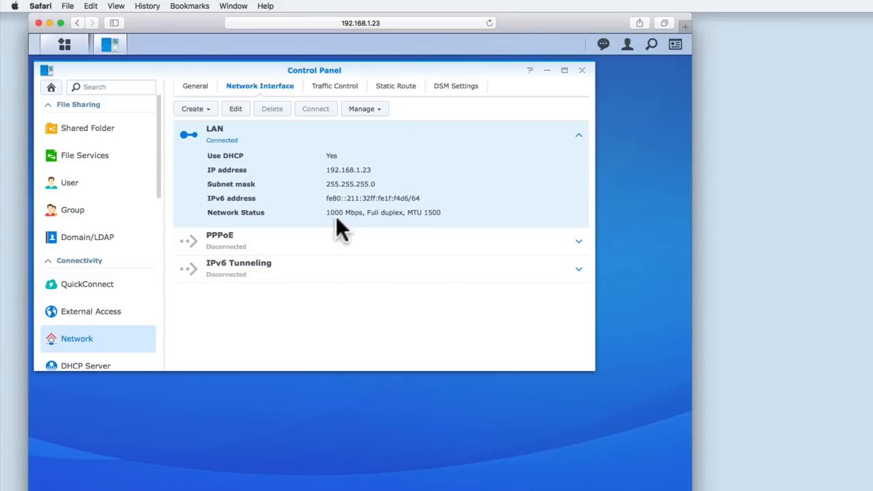
mouse_move(412, 228)
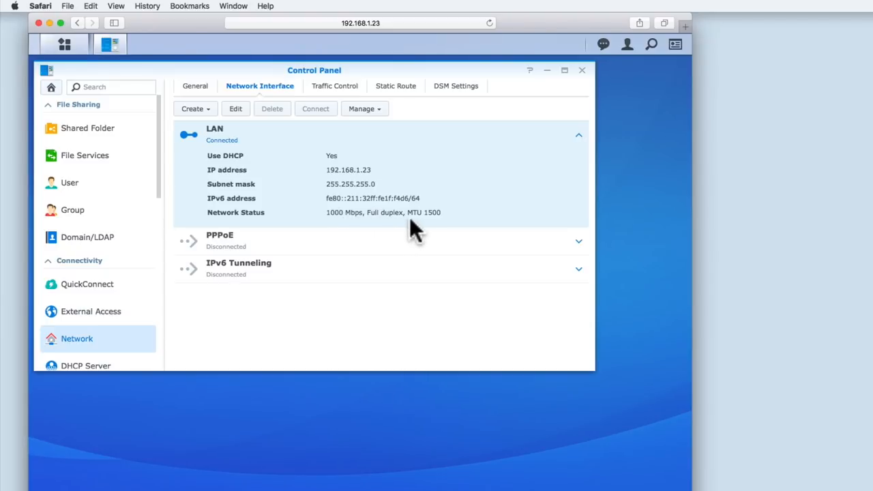
mouse_move(437, 228)
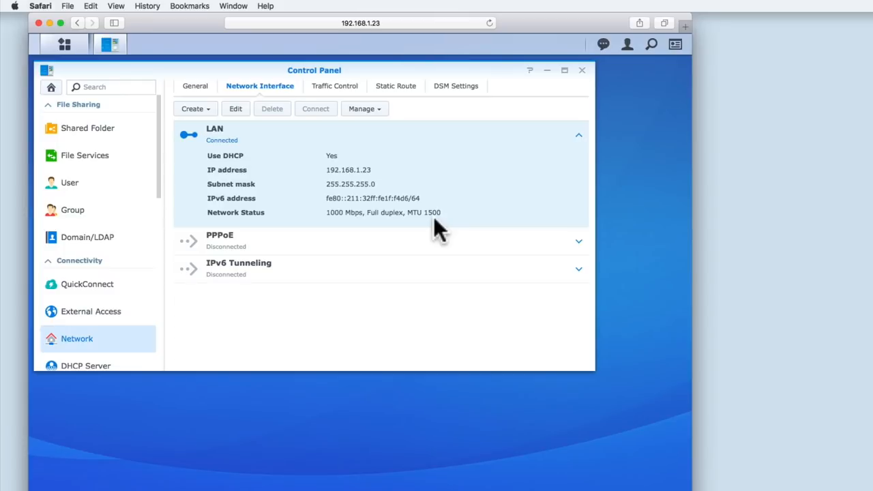
mouse_move(290, 188)
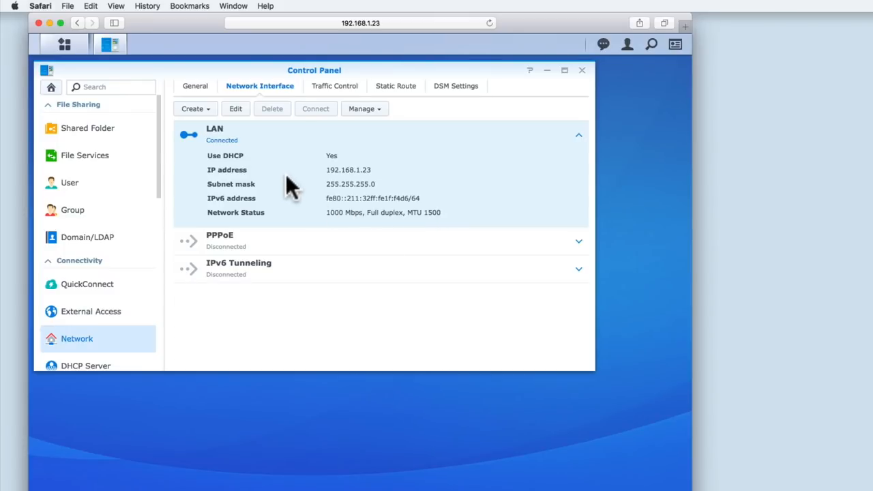
mouse_move(235, 108)
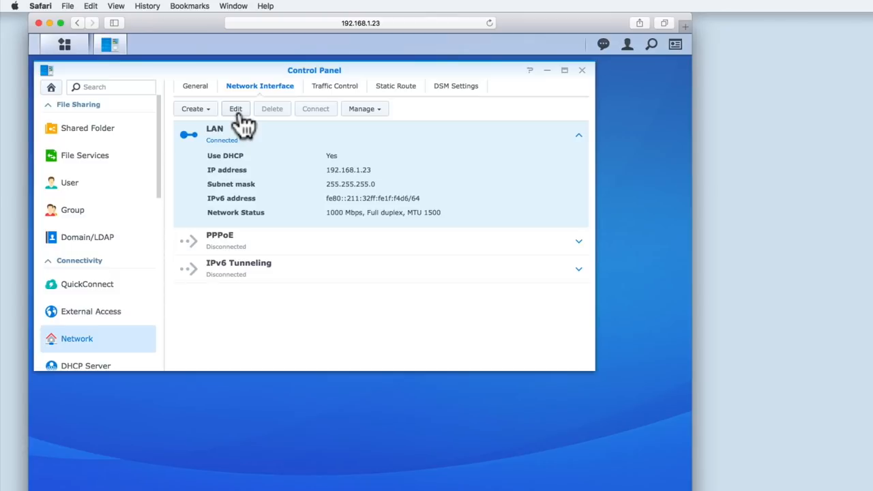
Step: Edit the LAN interface and choose 'Use manual configuration' on the IPv4 tab
left_click(236, 108)
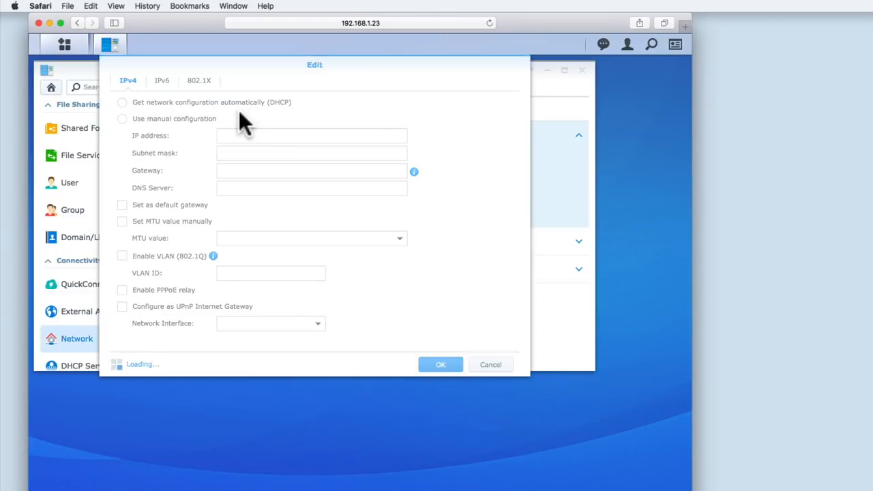
left_click(122, 102)
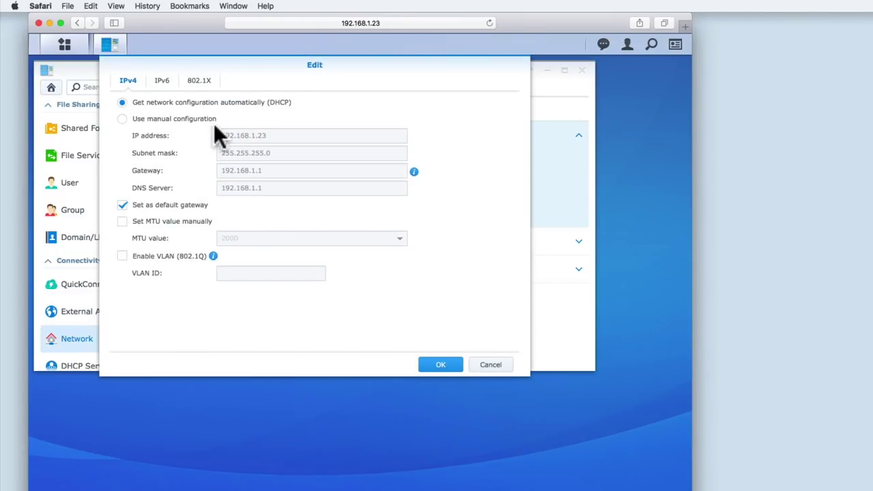
mouse_move(181, 130)
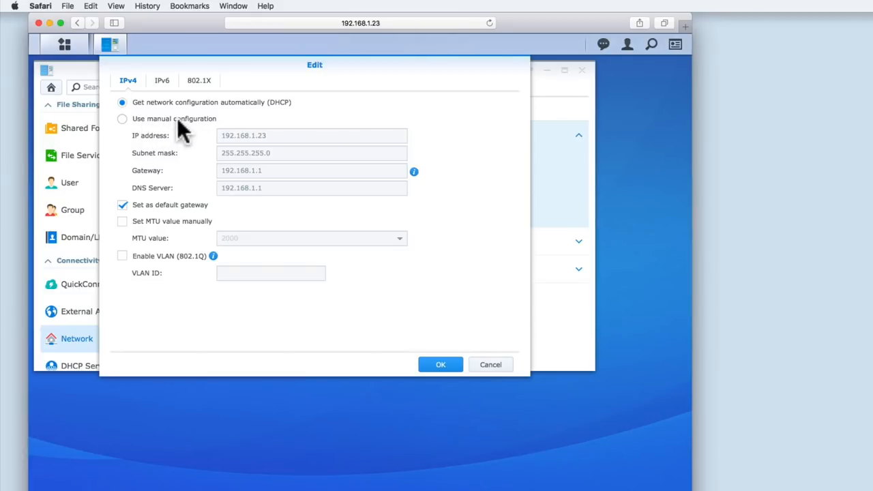
left_click(122, 119)
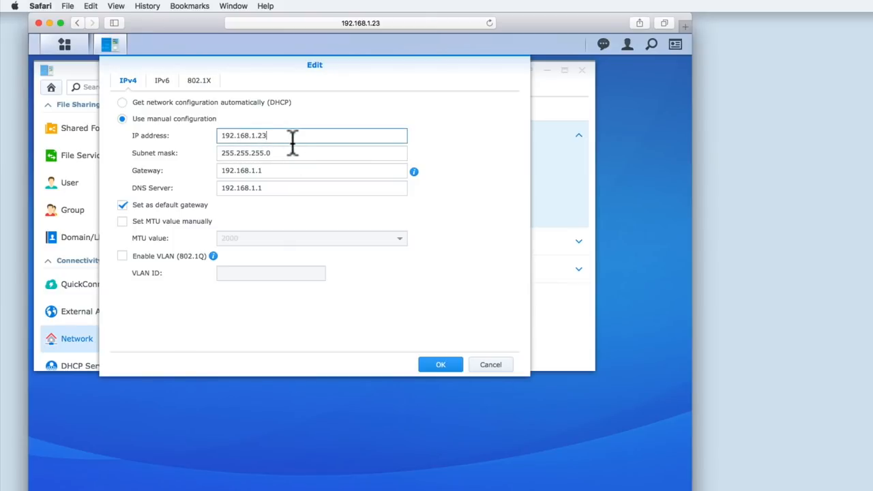
Step: Set the LAN IP to 192.168.1.2, check subnet, gateway and DNS, and save
key("Backspace")
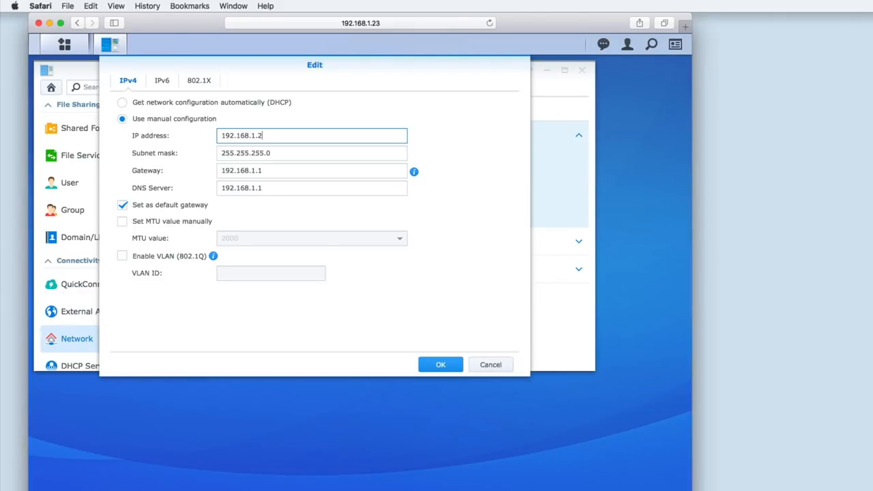
mouse_move(295, 150)
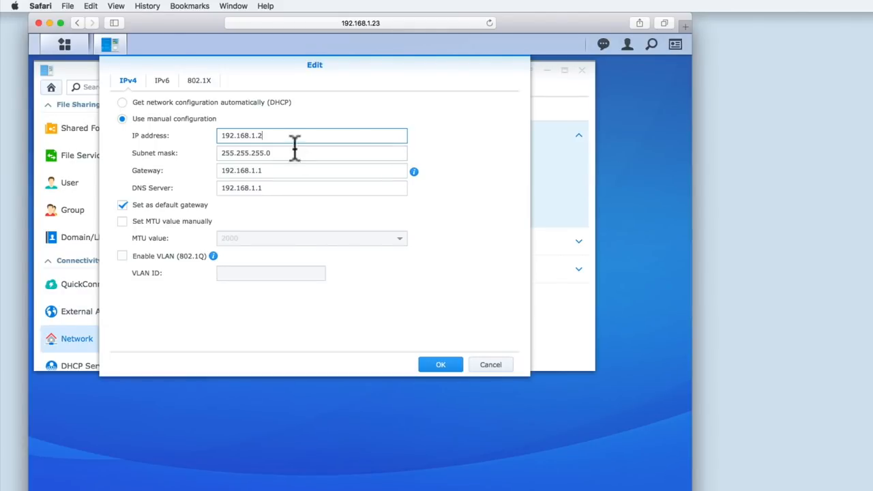
left_click(312, 152)
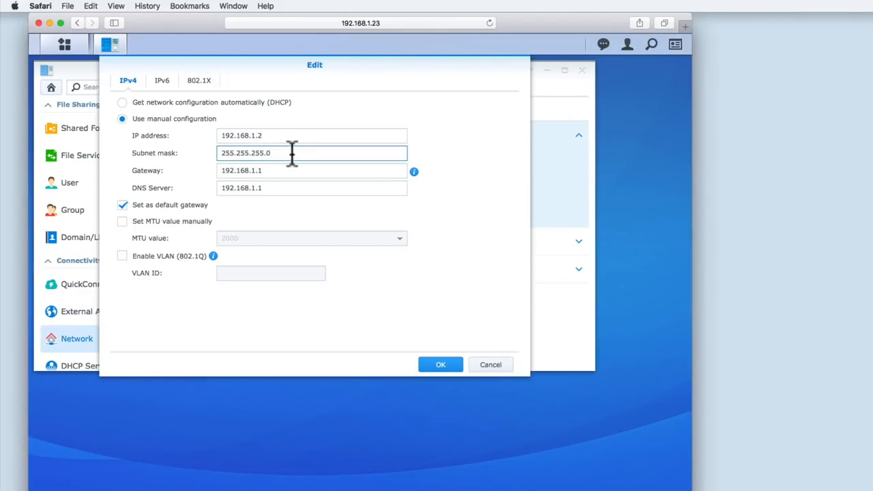
mouse_move(285, 171)
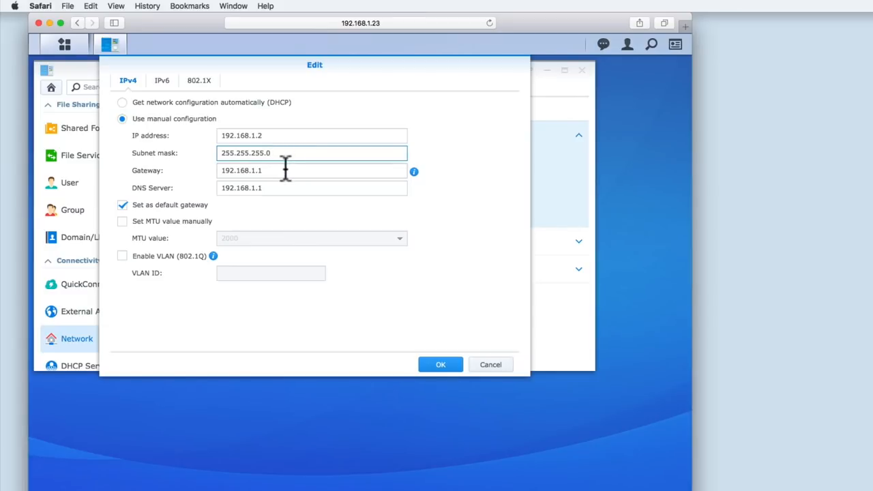
left_click(312, 170)
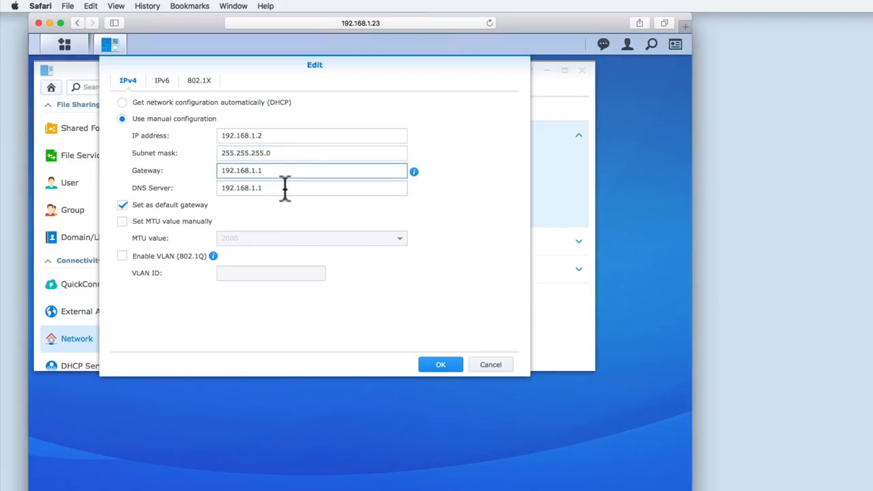
left_click(311, 188)
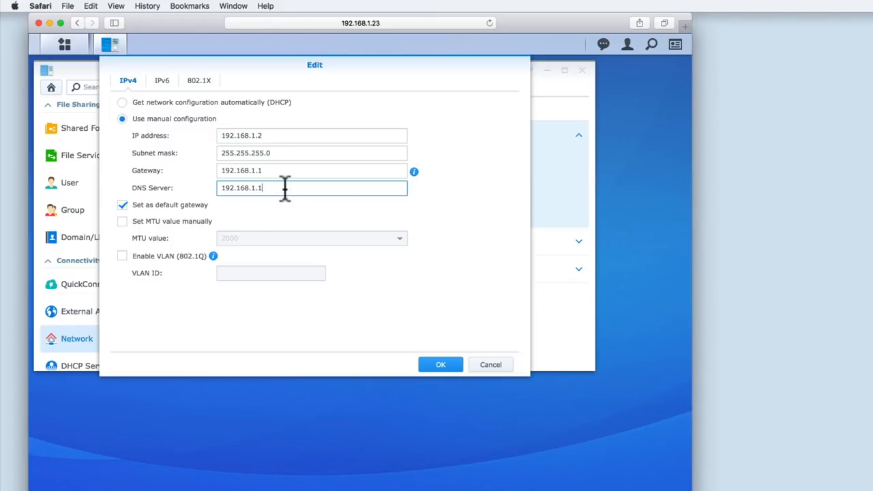
mouse_move(197, 218)
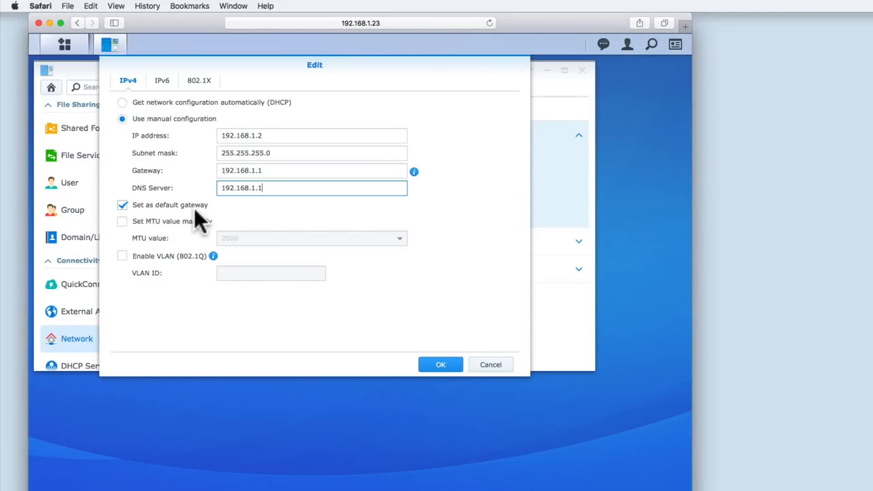
mouse_move(147, 236)
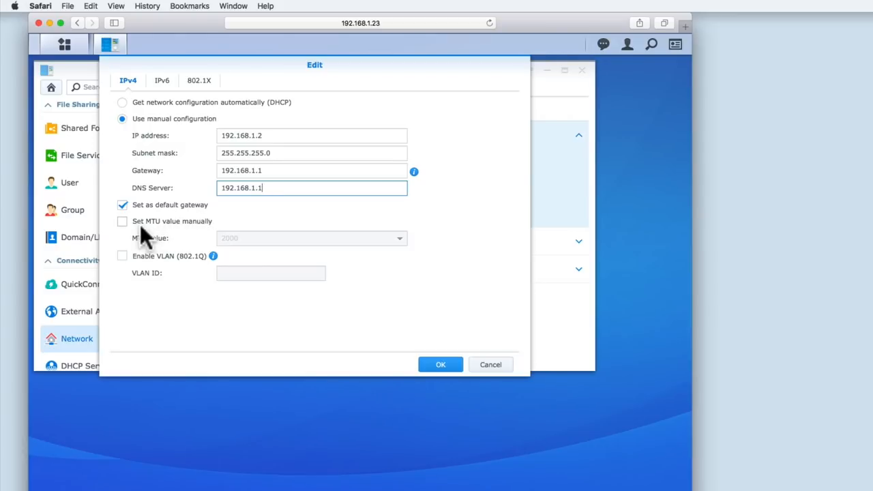
mouse_move(207, 239)
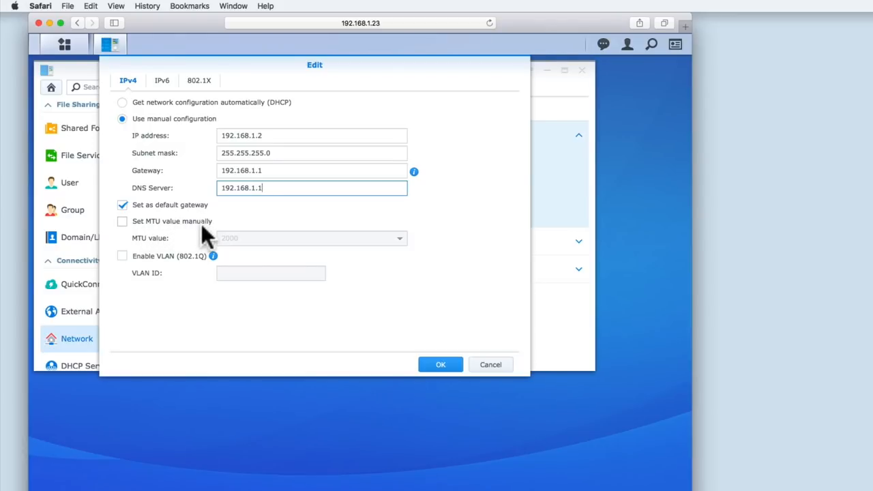
mouse_move(136, 238)
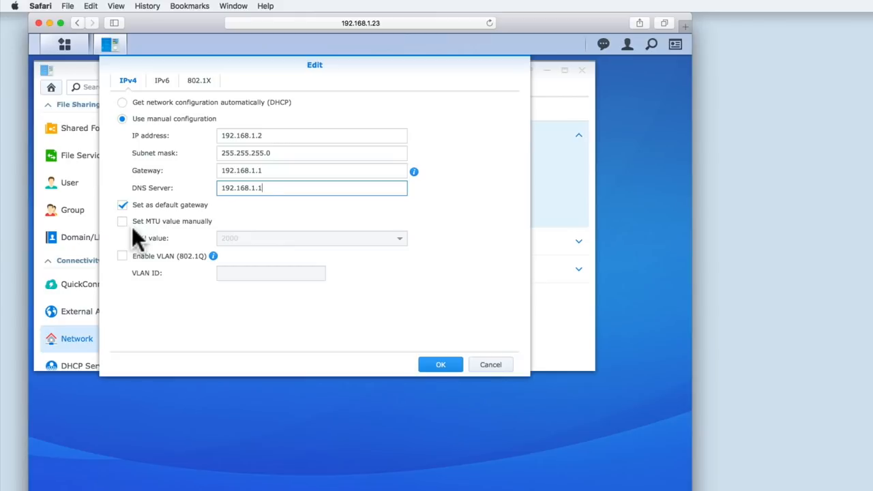
mouse_move(147, 272)
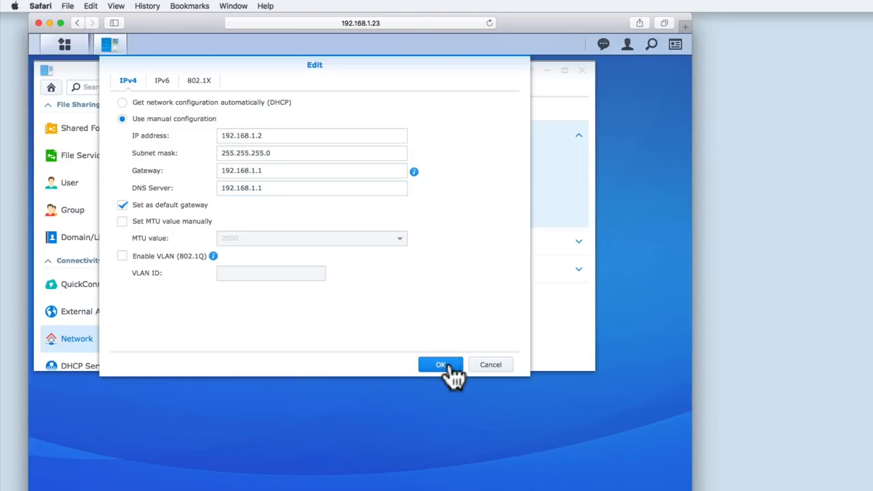
left_click(440, 365)
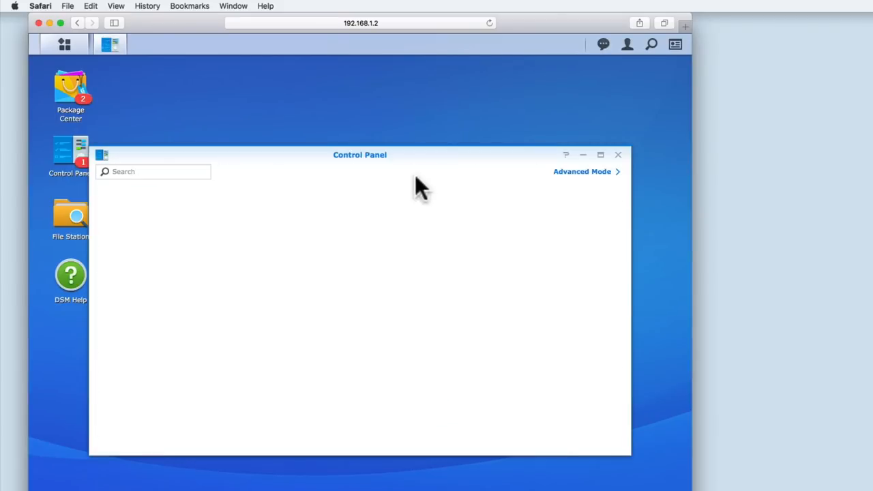
Step: Close the Control Panel and log out of DSM
left_click(131, 423)
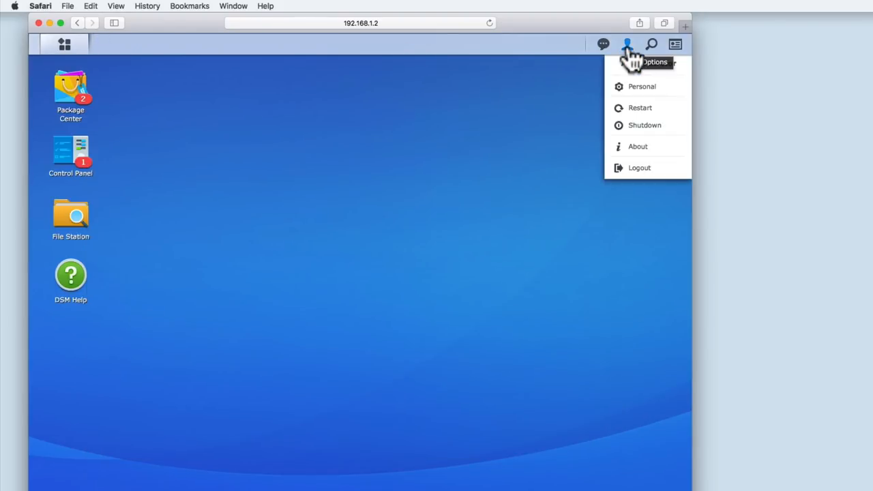
mouse_move(640, 173)
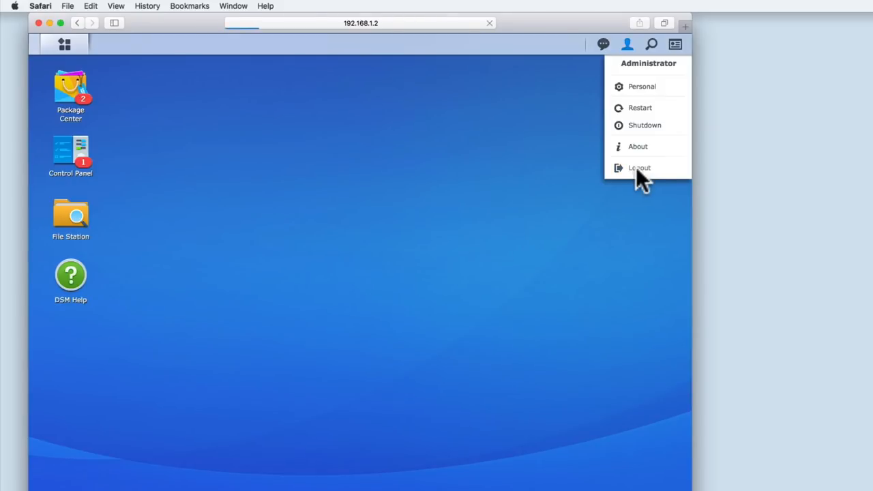
left_click(638, 167)
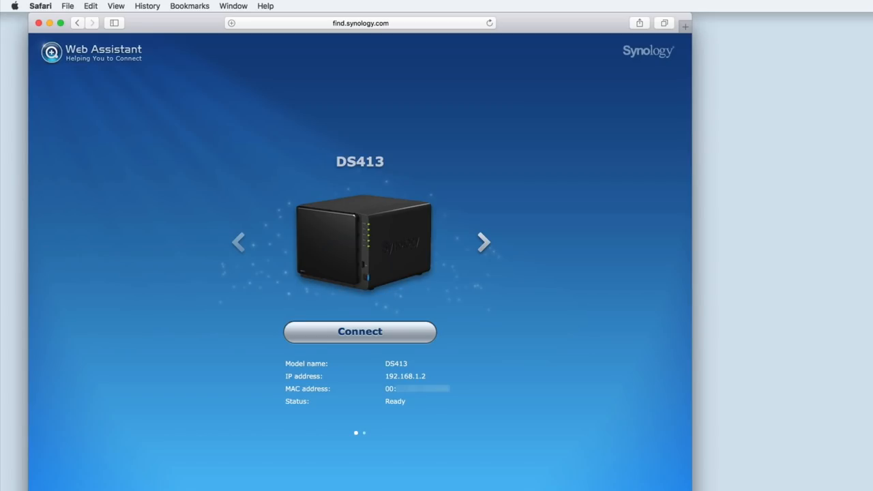
mouse_move(350, 187)
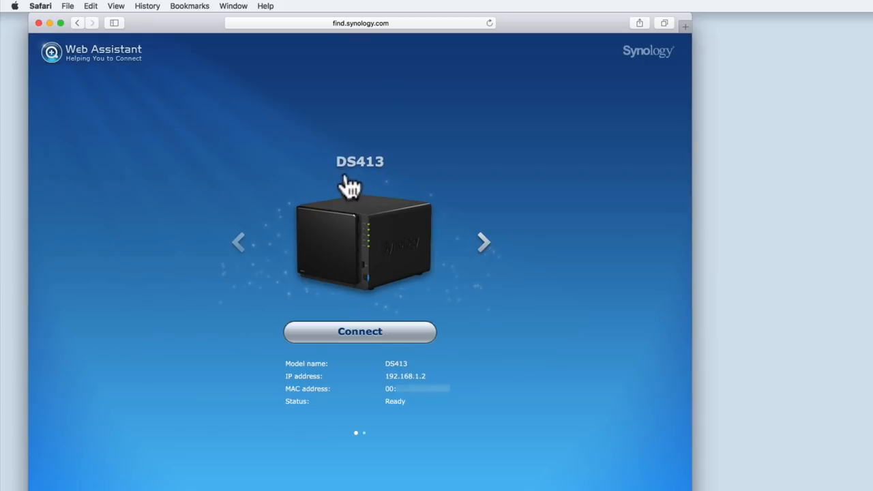
mouse_move(409, 329)
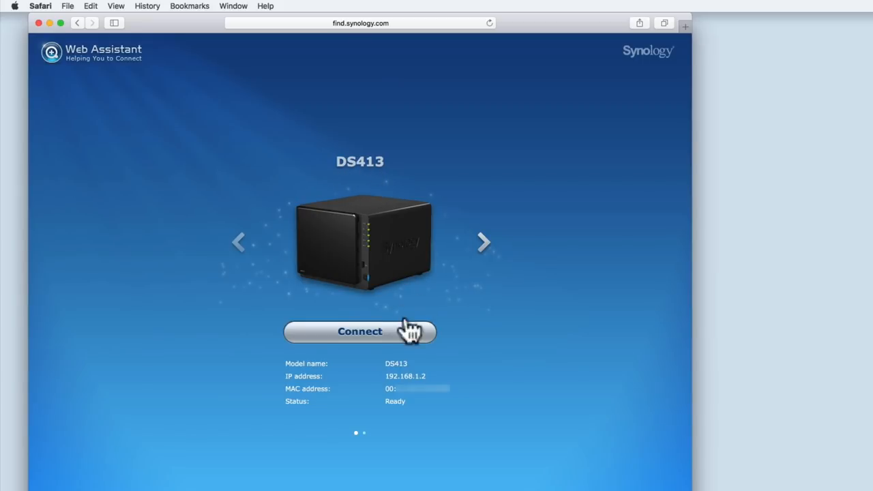
mouse_move(408, 389)
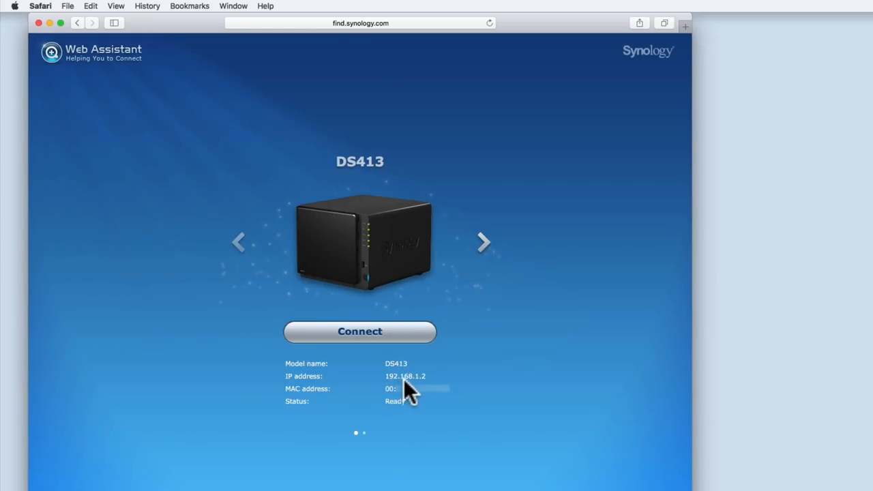
mouse_move(419, 390)
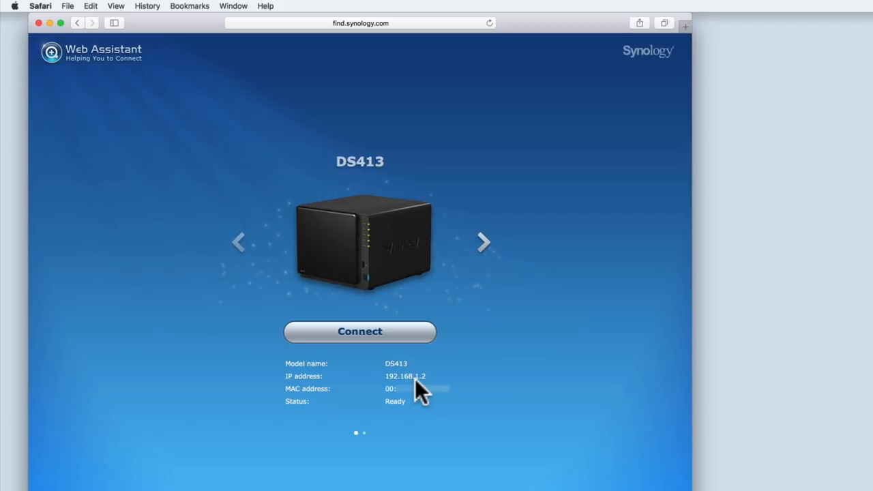
mouse_move(427, 390)
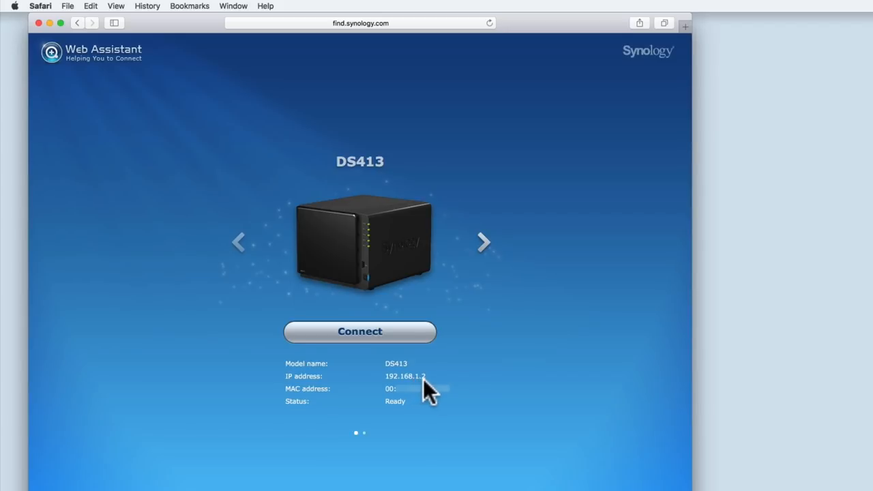